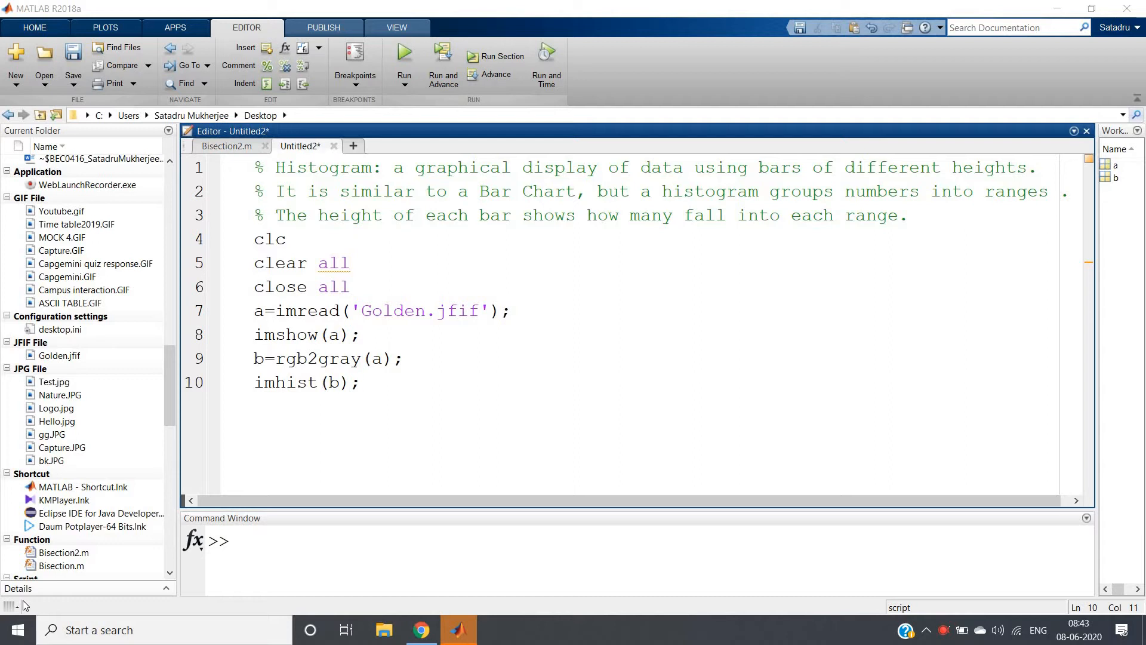
- Highlight key histogram comment phrases, including 'groups numbers into ranges' and 'bar'
left_click(358, 382)
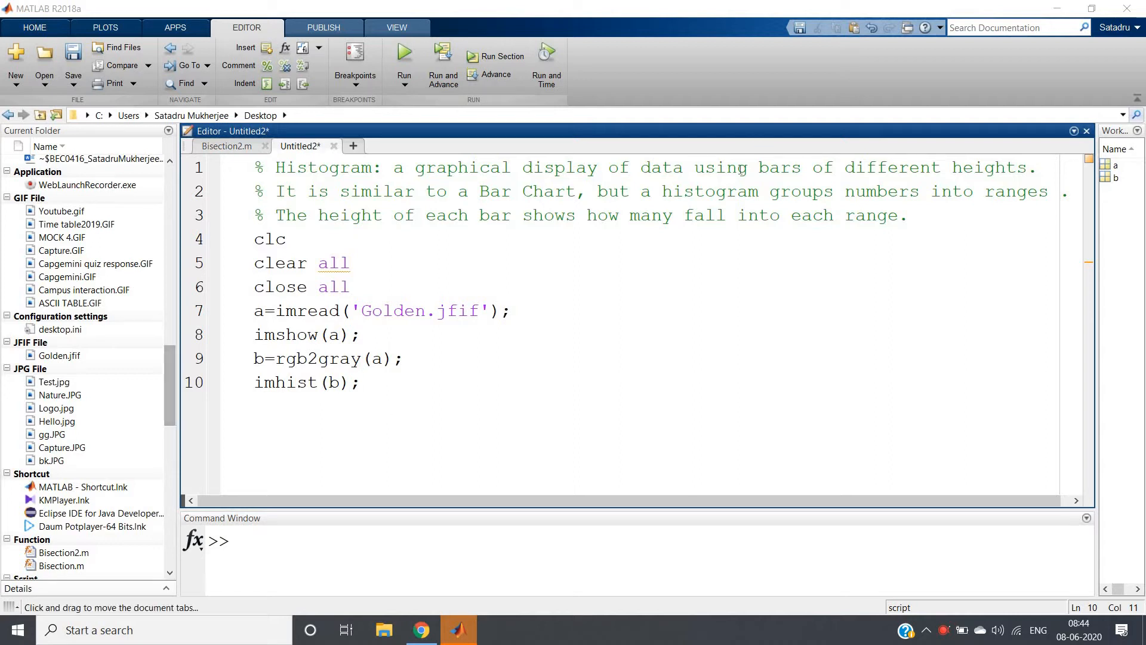
left_click_drag(739, 167, 1038, 166)
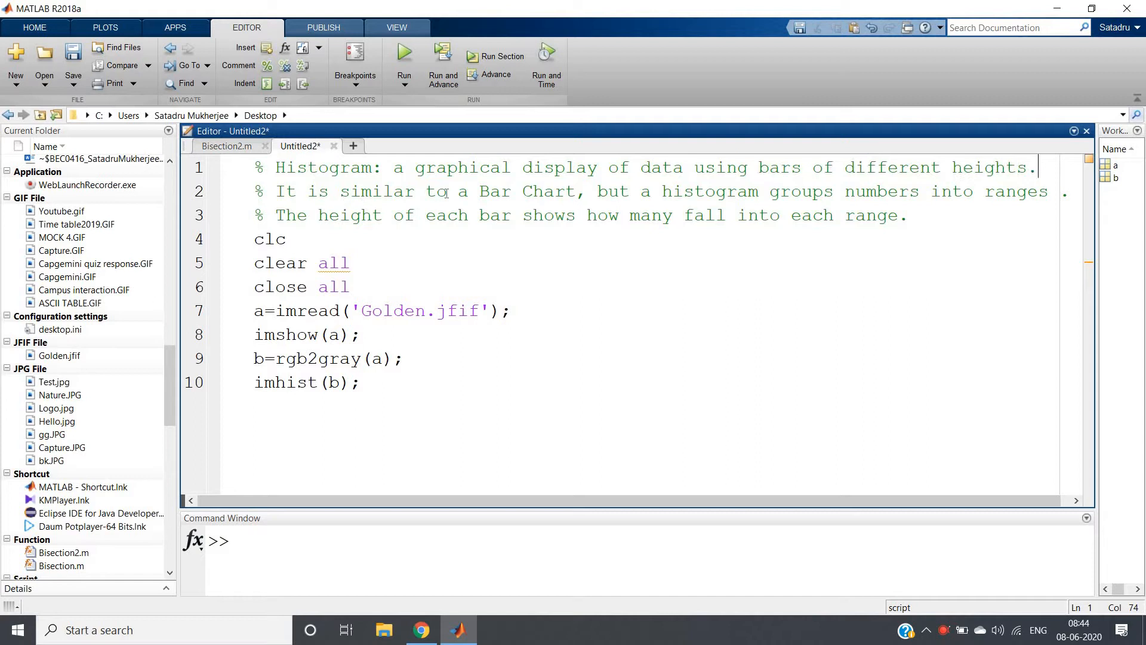
left_click_drag(341, 191, 576, 191)
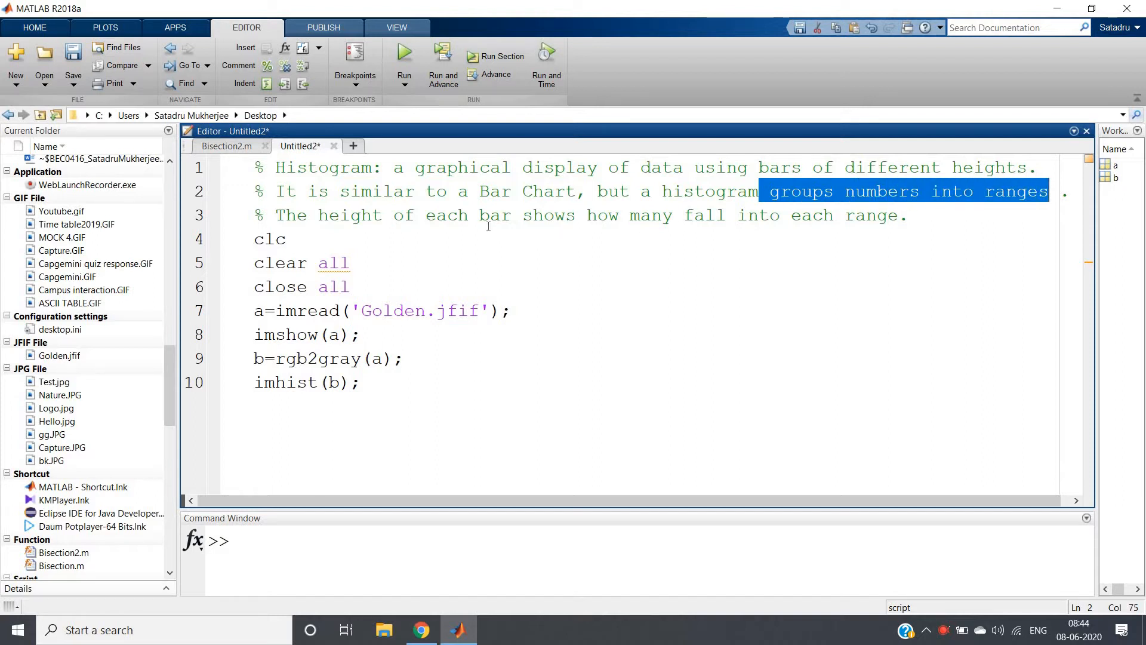
double_click(494, 215)
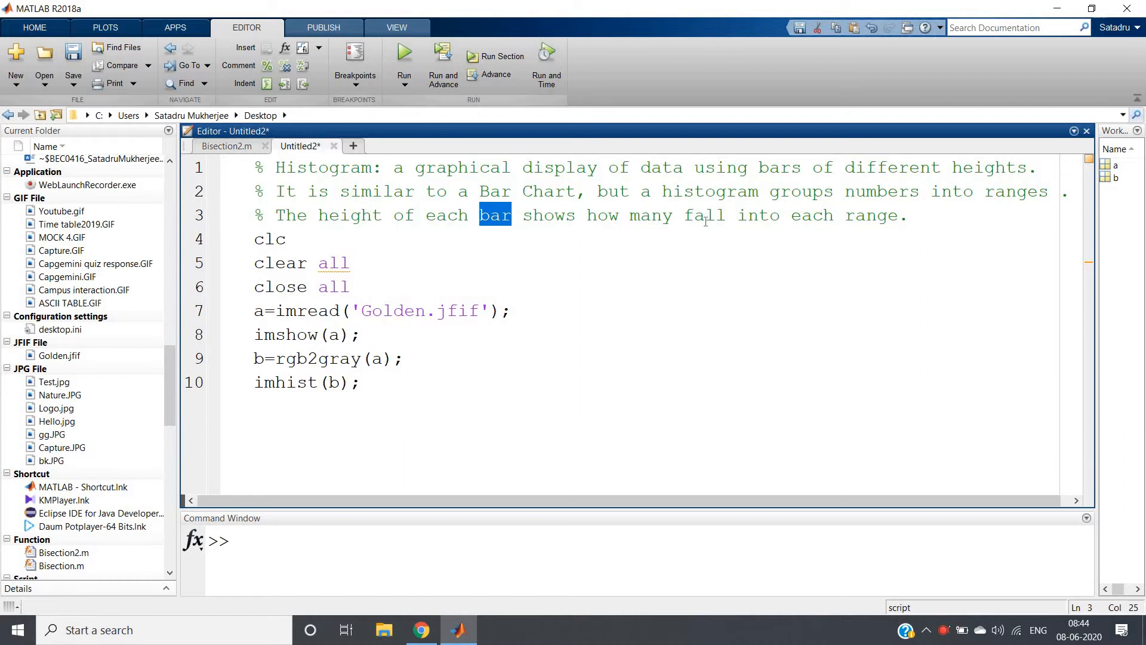
mouse_move(763, 279)
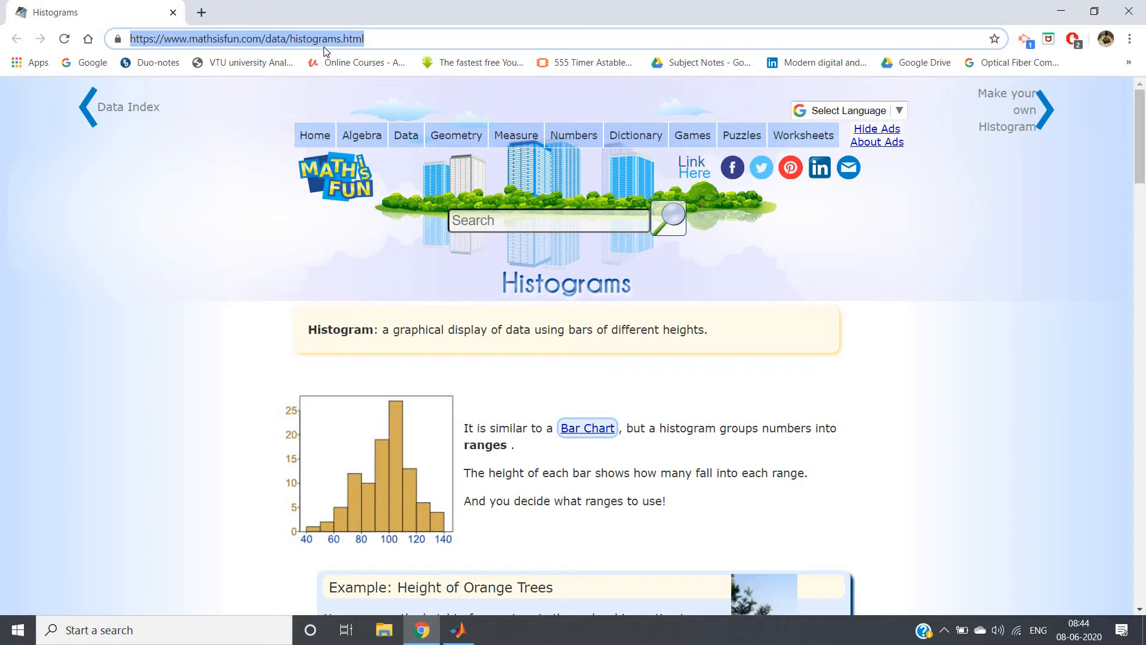
- Scroll through the Math is Fun scores frequency histogram, then return to MATLAB
scroll("down", 3)
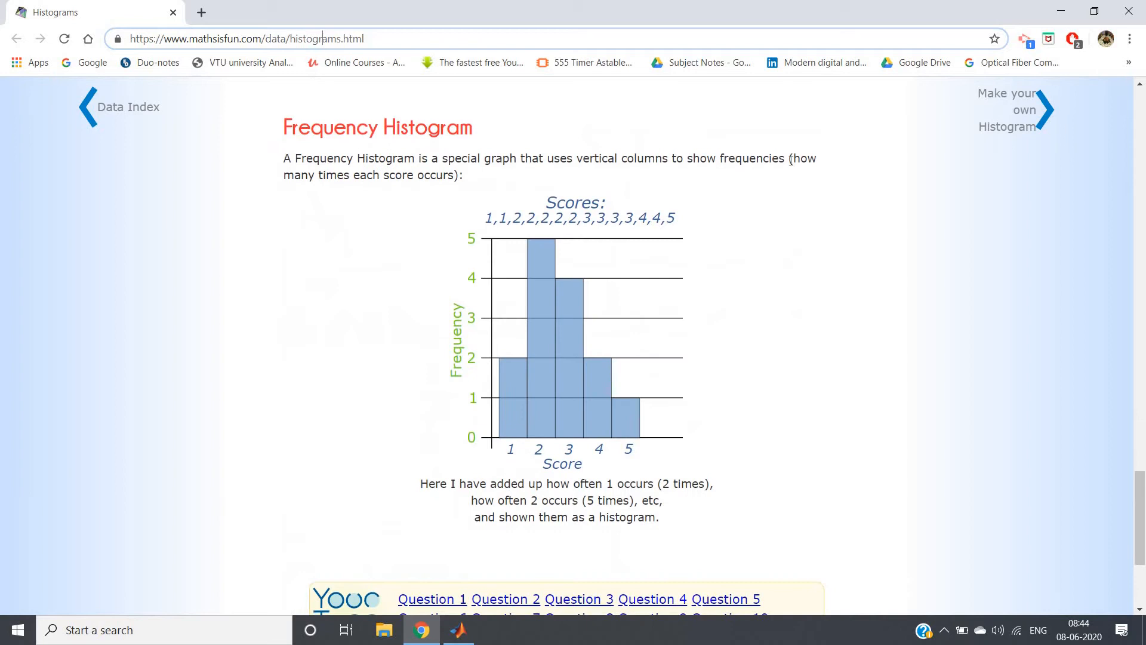
scroll("down", 3)
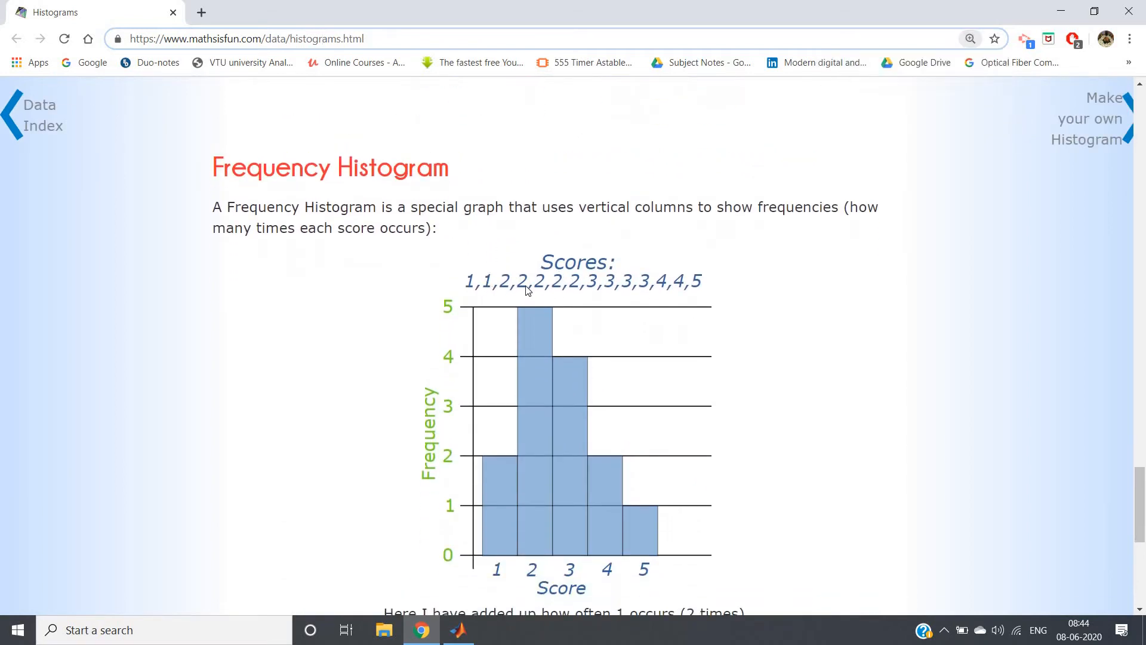
mouse_move(602, 293)
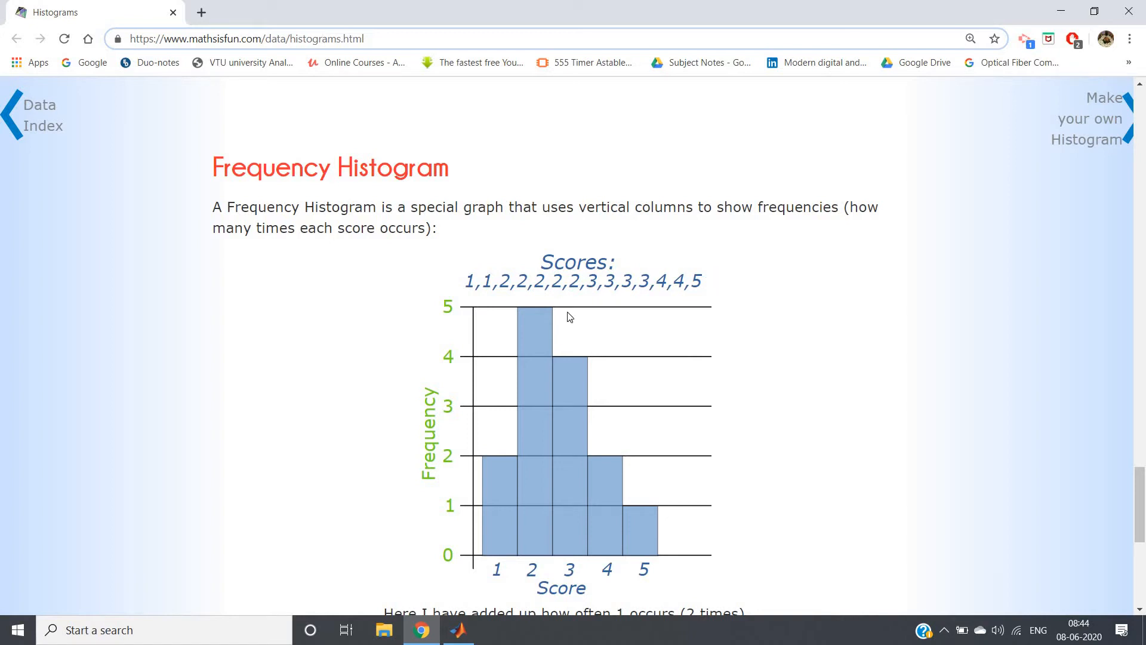
mouse_move(485, 287)
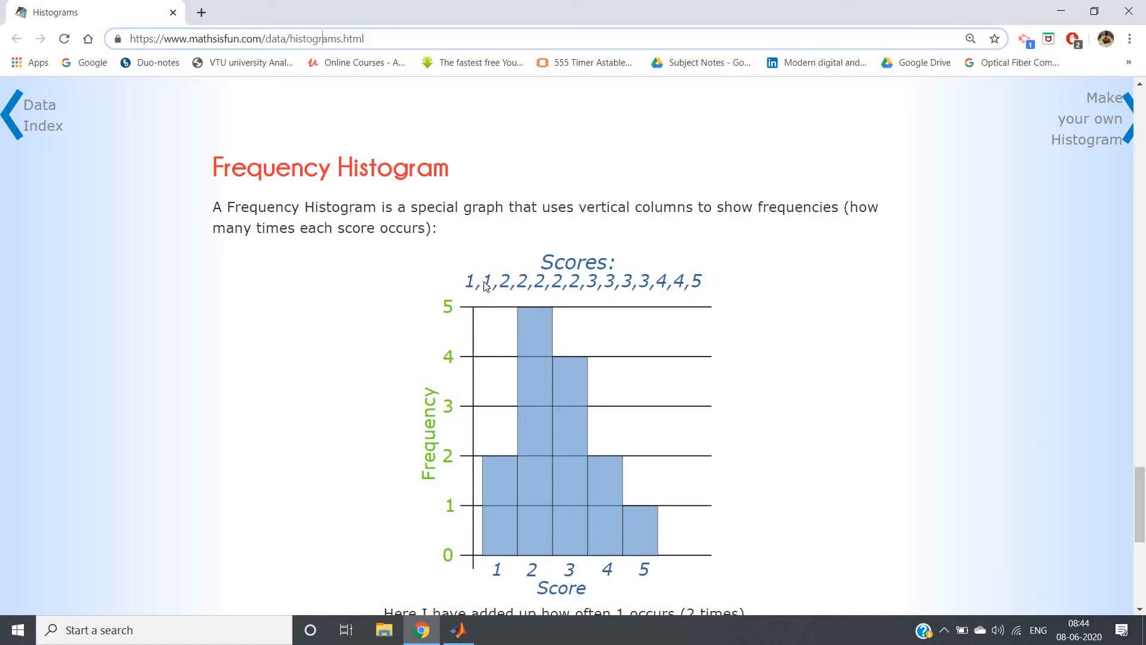
mouse_move(488, 468)
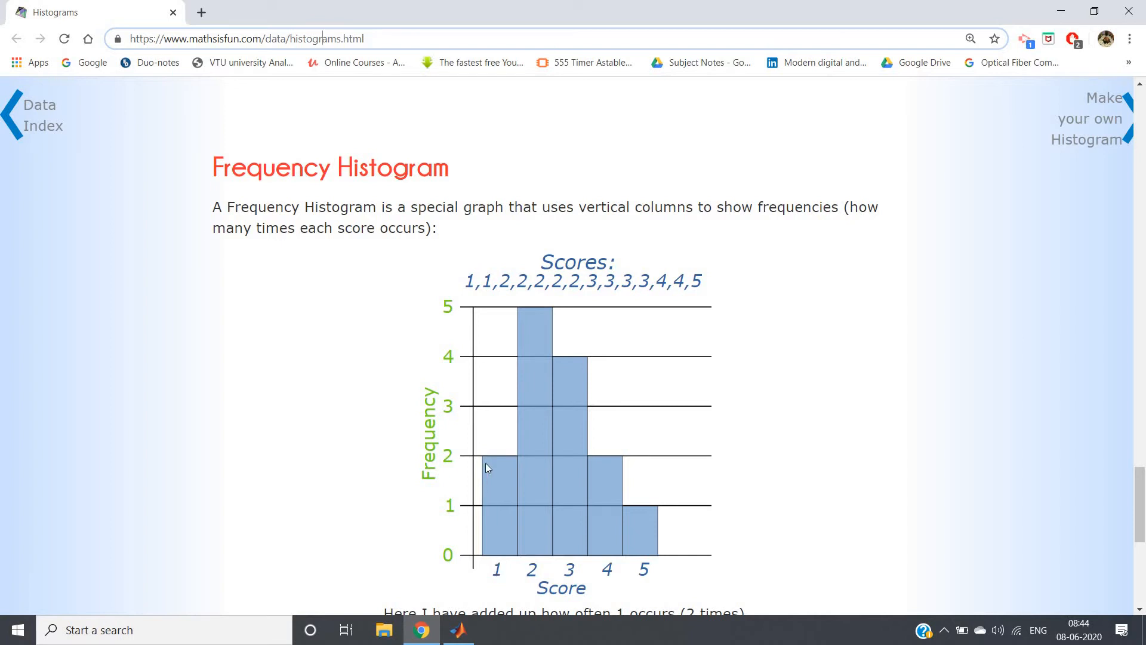
mouse_move(499, 561)
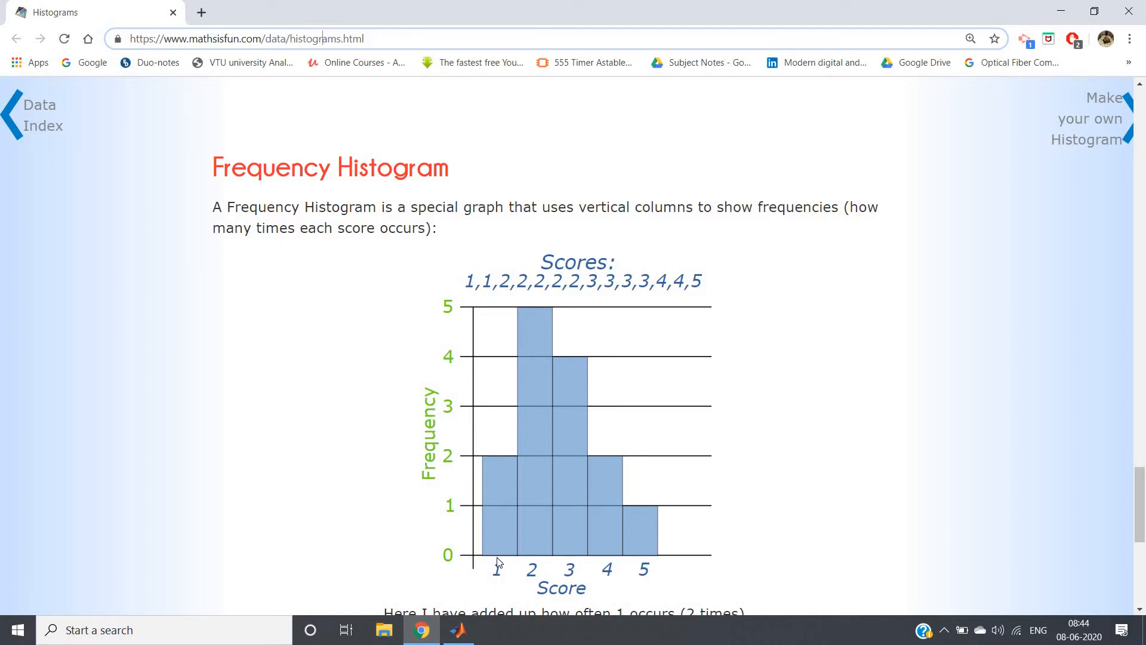
mouse_move(514, 563)
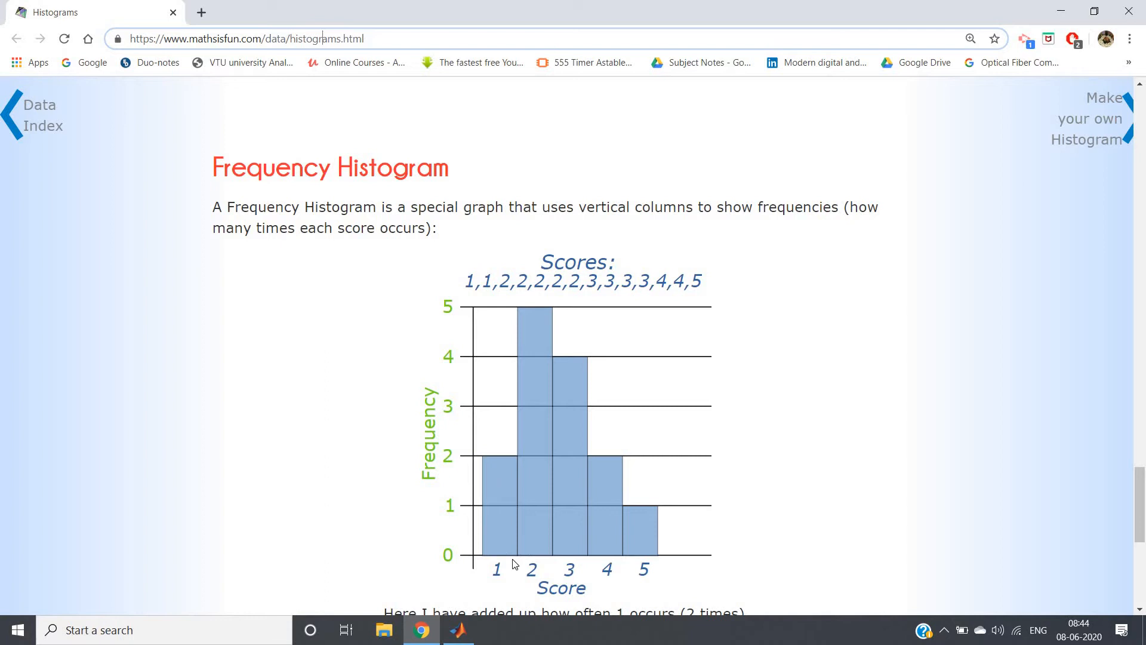
mouse_move(518, 577)
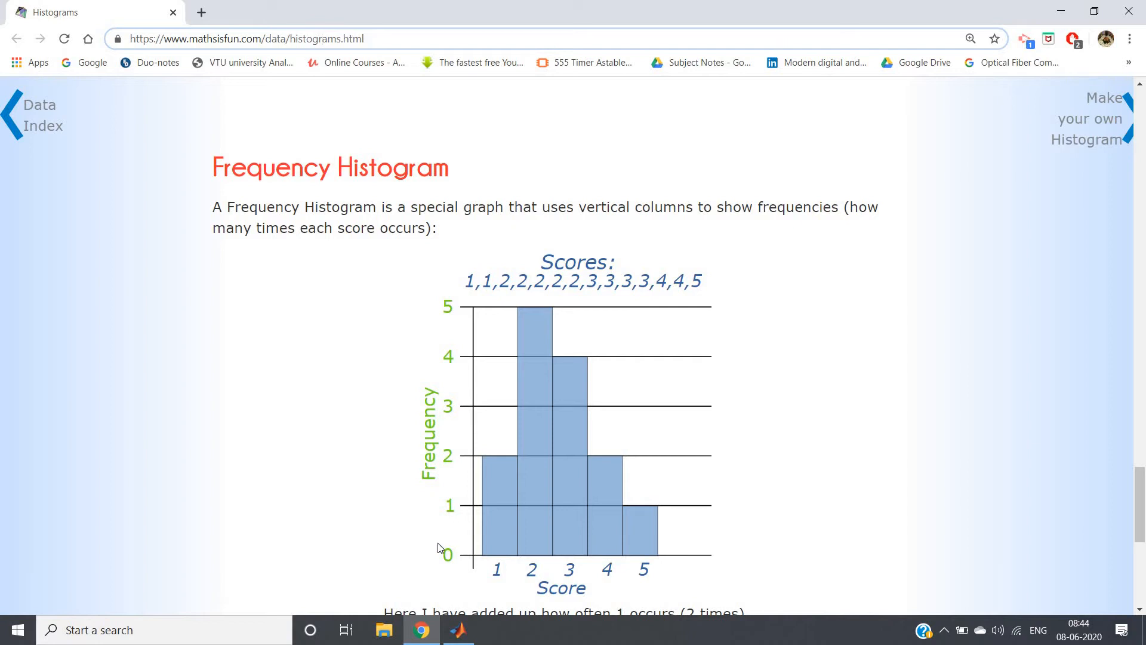
mouse_move(456, 422)
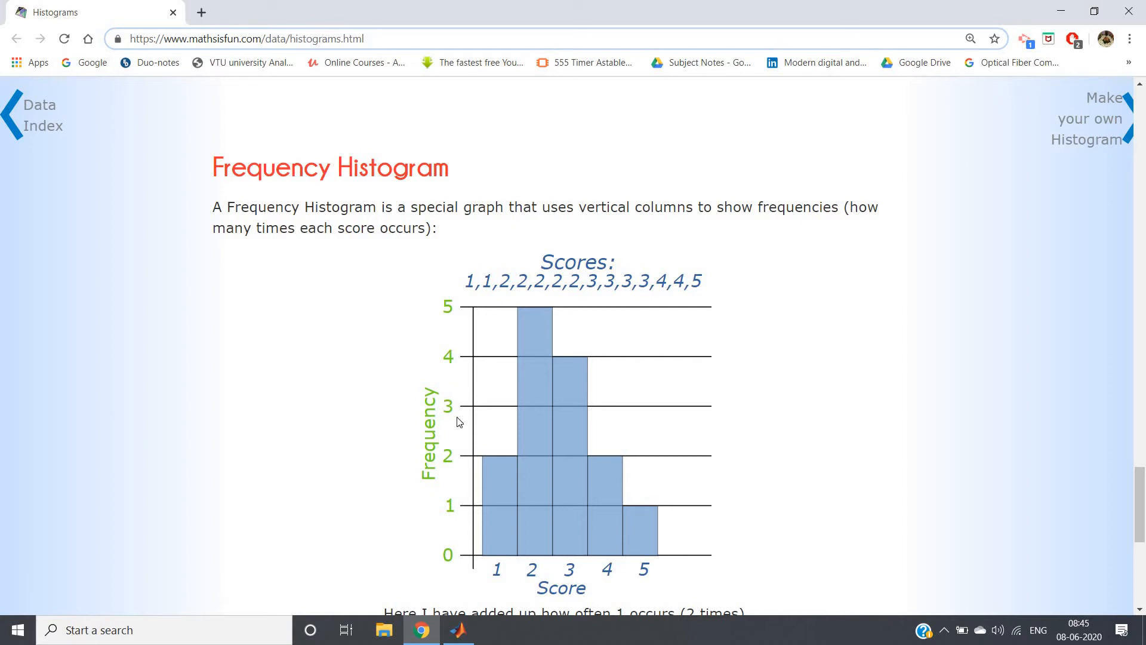
mouse_move(508, 289)
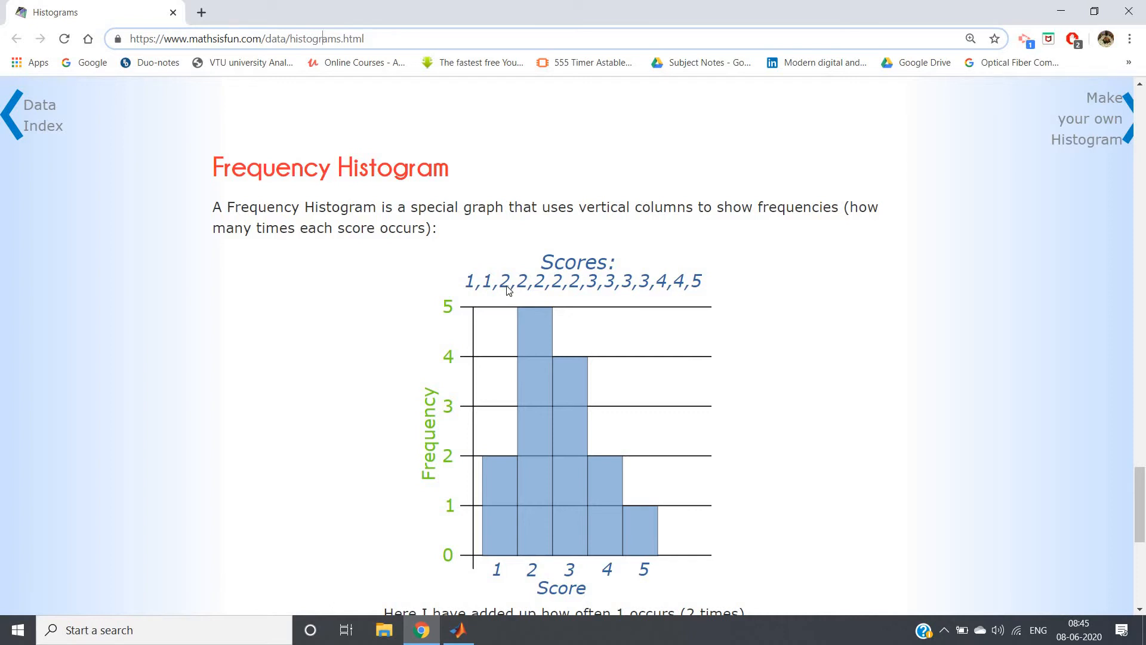
mouse_move(557, 316)
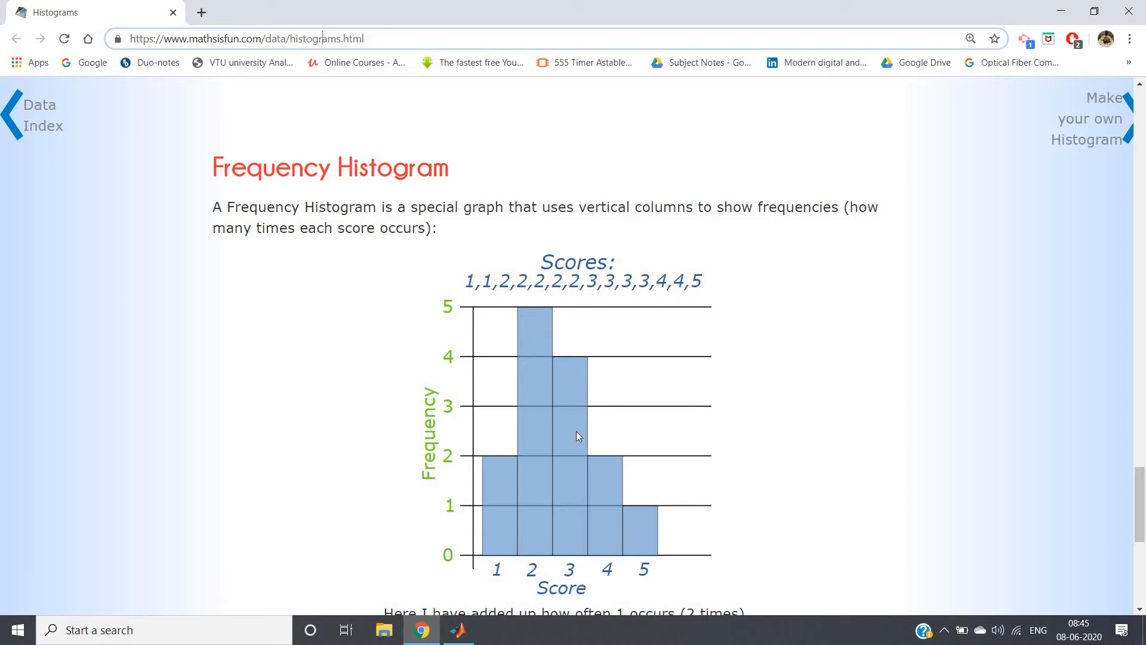
mouse_move(620, 560)
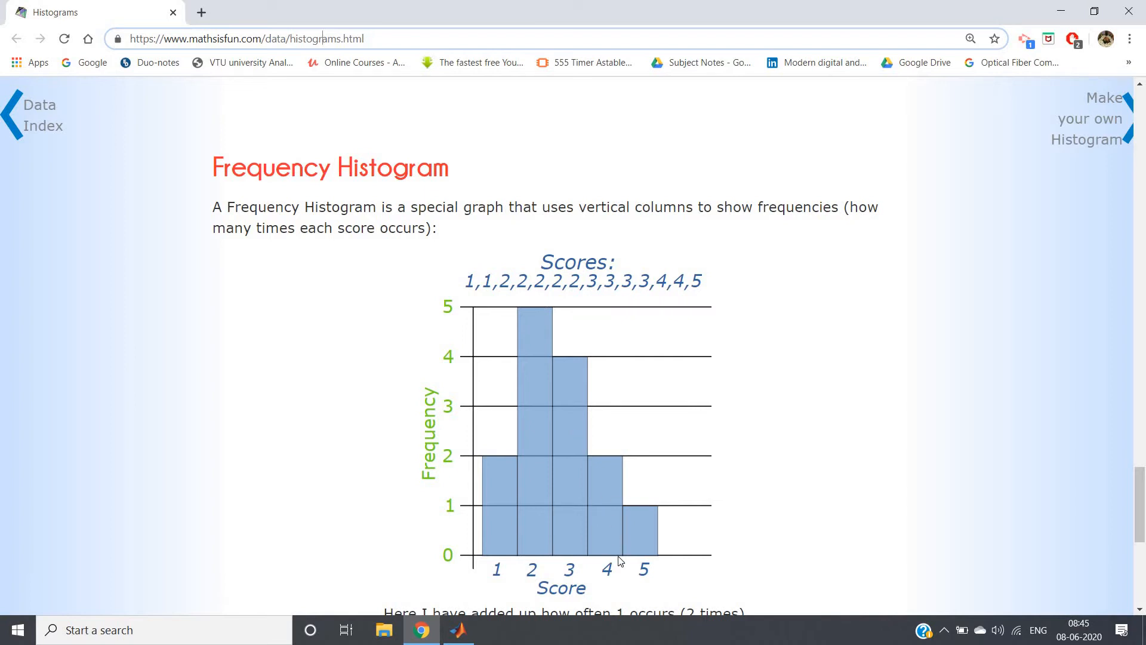
mouse_move(637, 533)
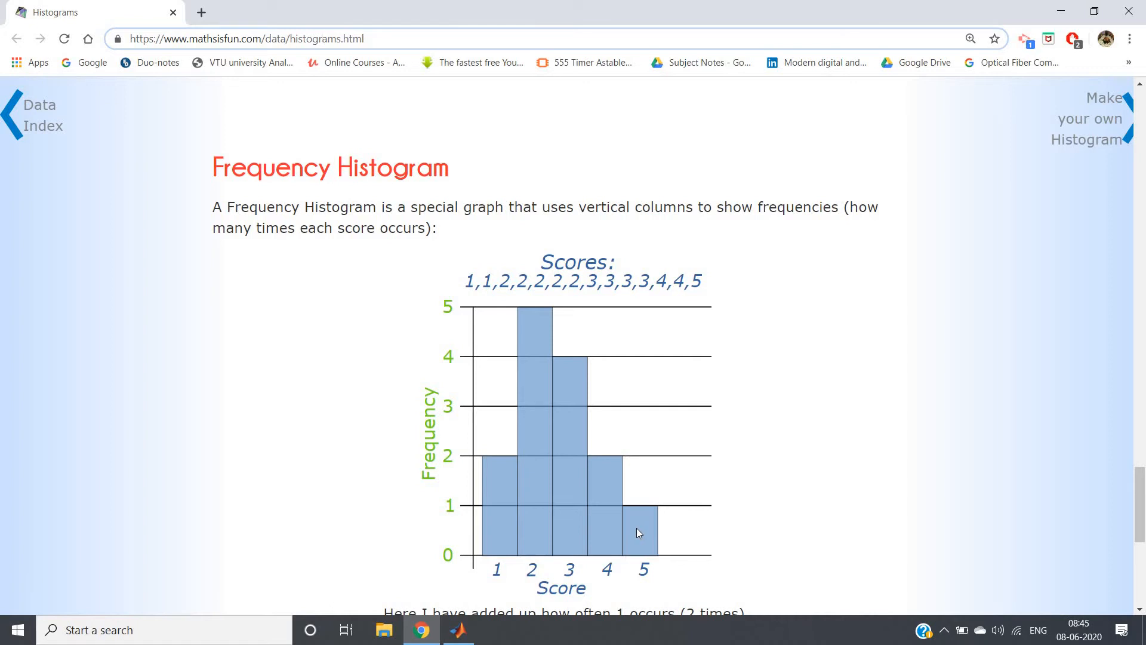
left_click(459, 629)
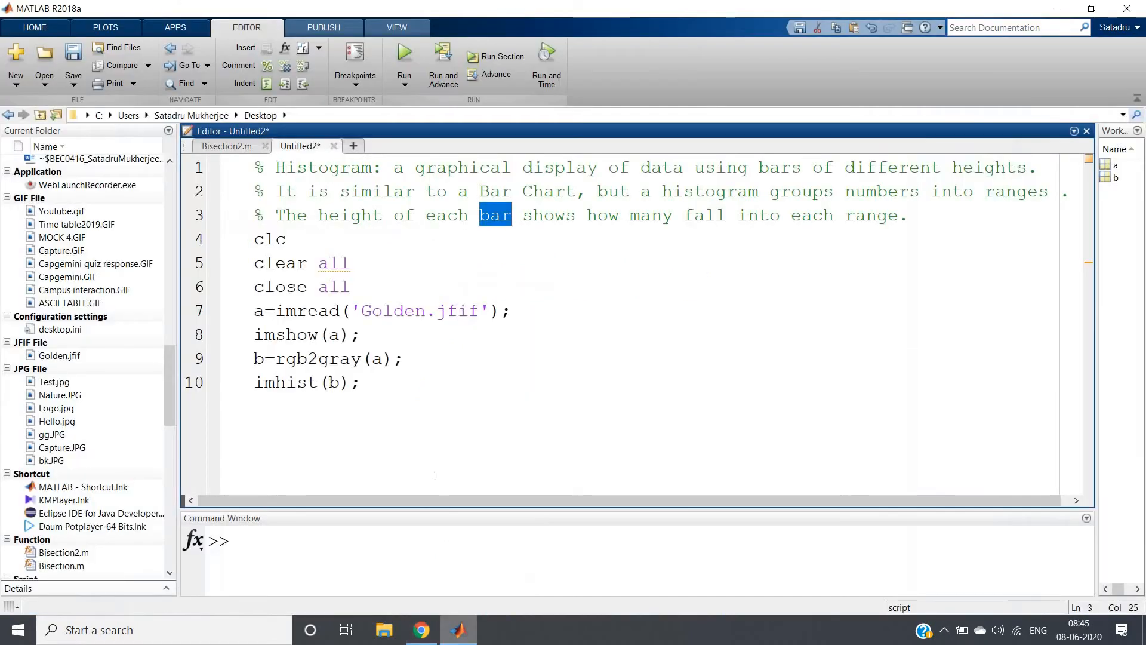
- Add an imshow(a) line right after the imread line at line 7
left_click(358, 381)
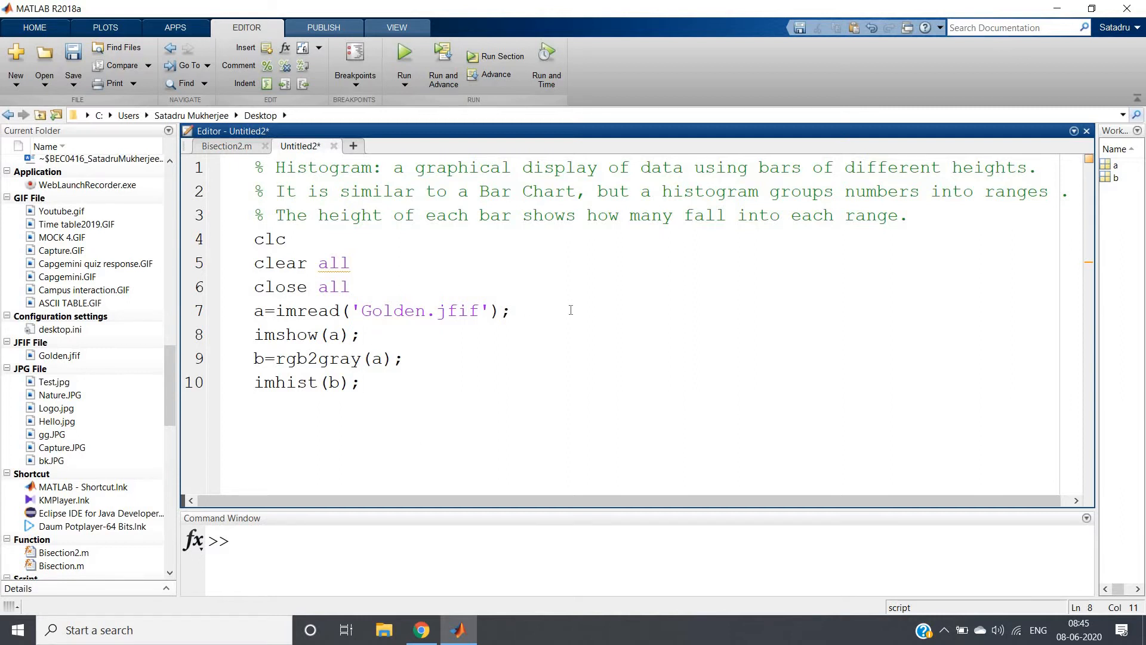
type("imsh")
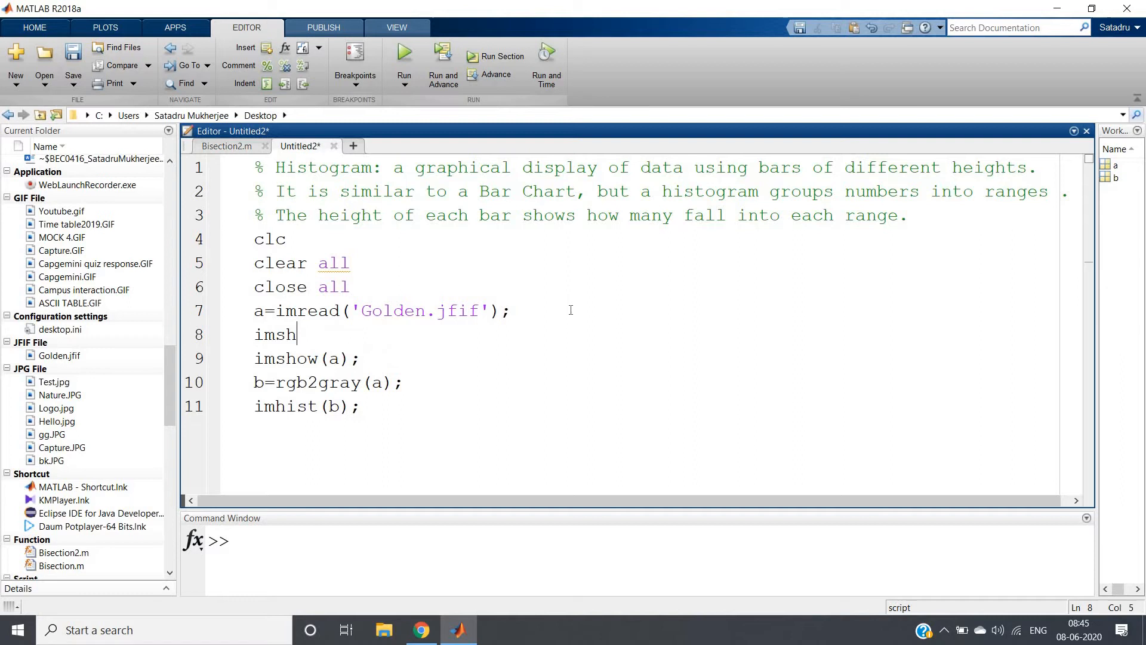
type("ow(a);")
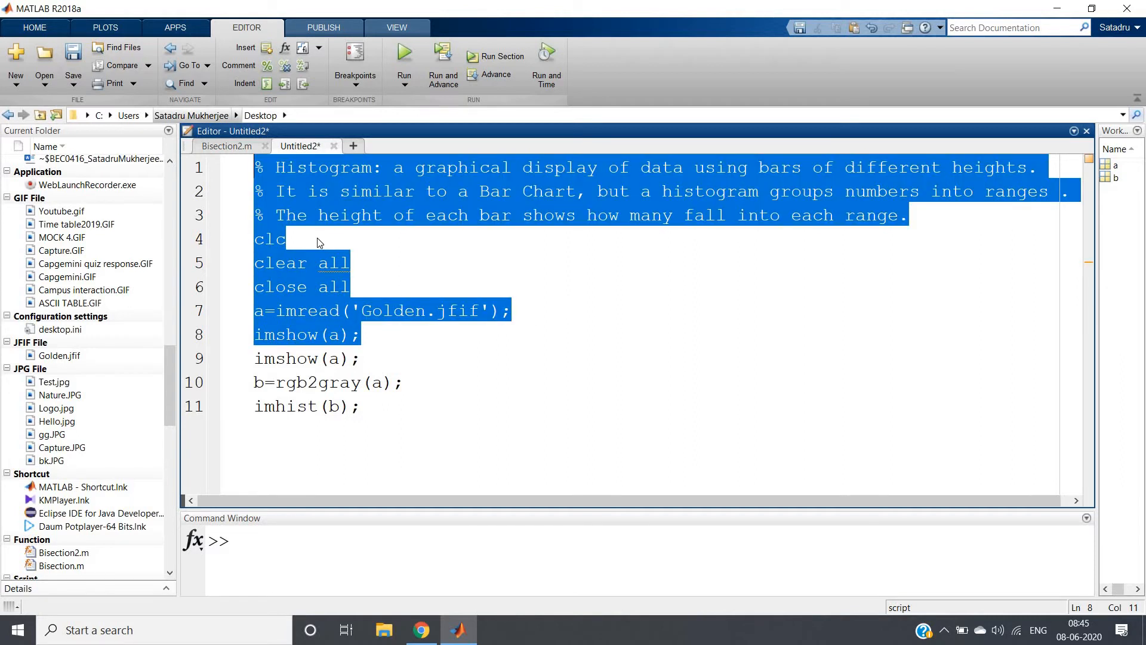
- Run the top eight lines to display the Golden.jfif dog photo, then close the figure
left_click(403, 56)
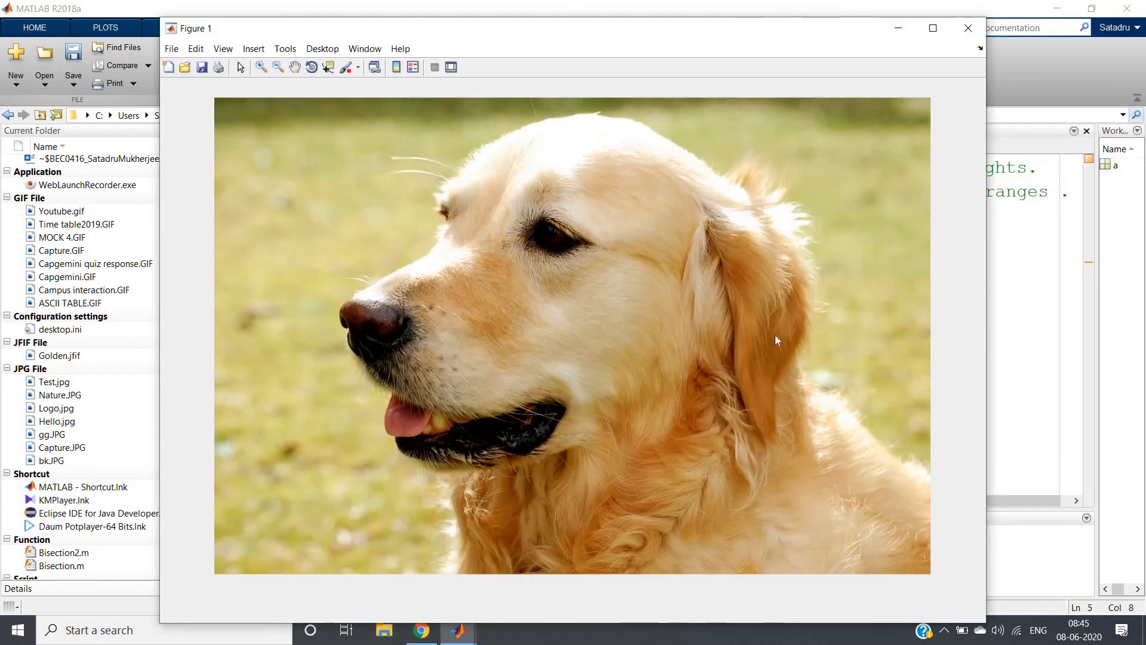
mouse_move(968, 28)
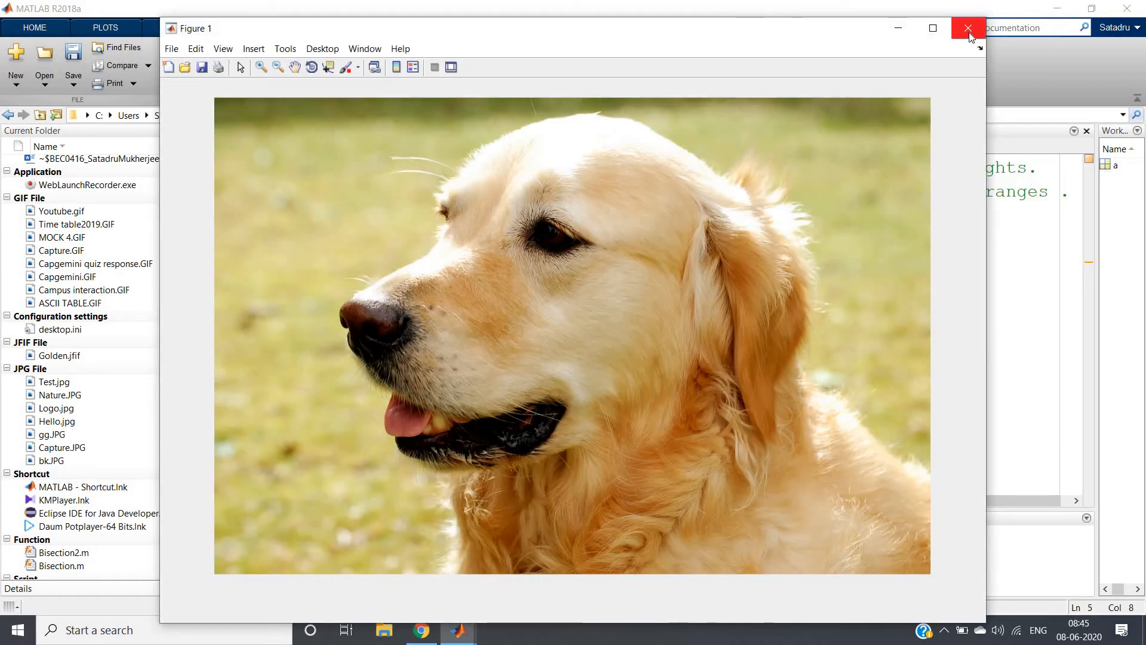
mouse_move(968, 35)
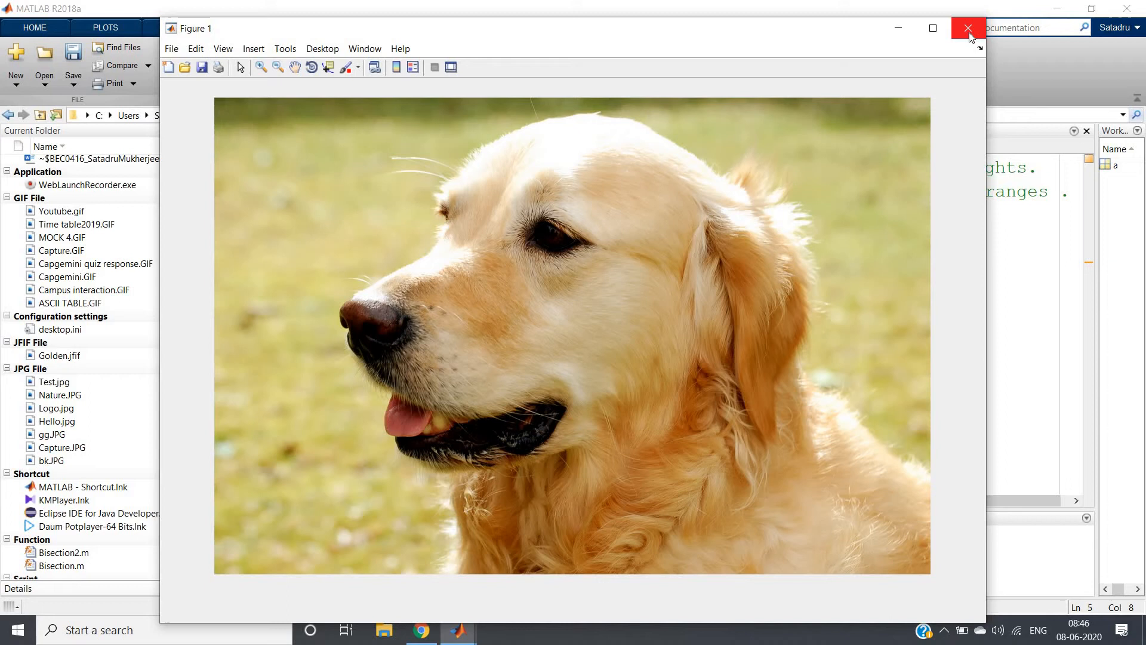
left_click(967, 28)
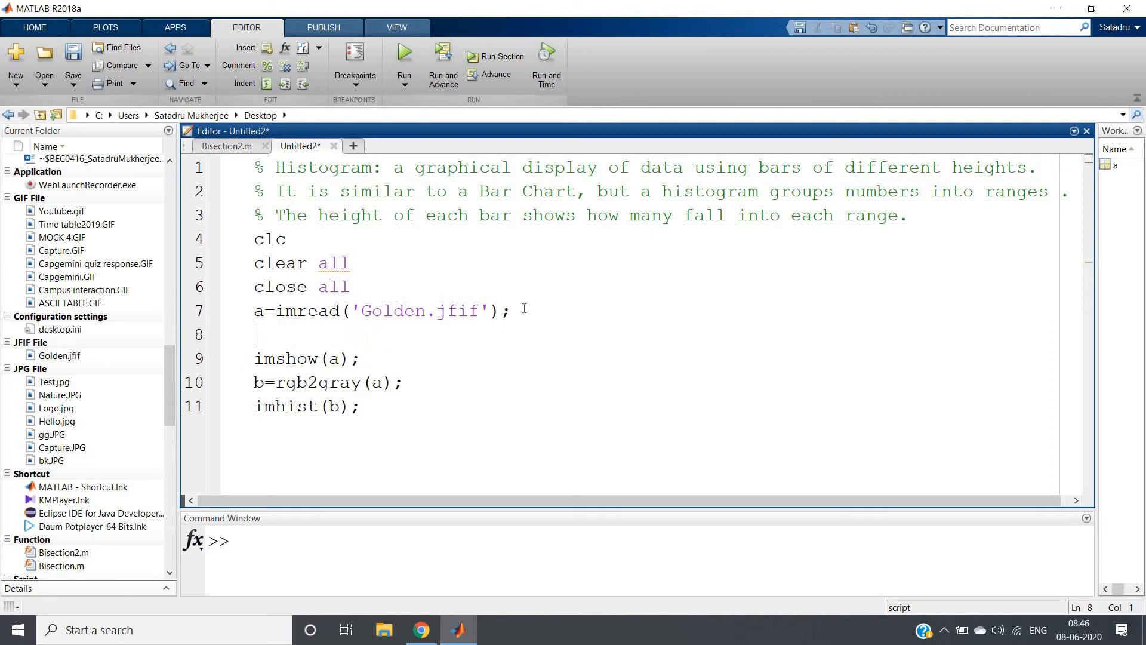
- Add subplot(1,2,1) and subplot(1,2,2) calls for a side-by-side layout and run the script
type("subplot")
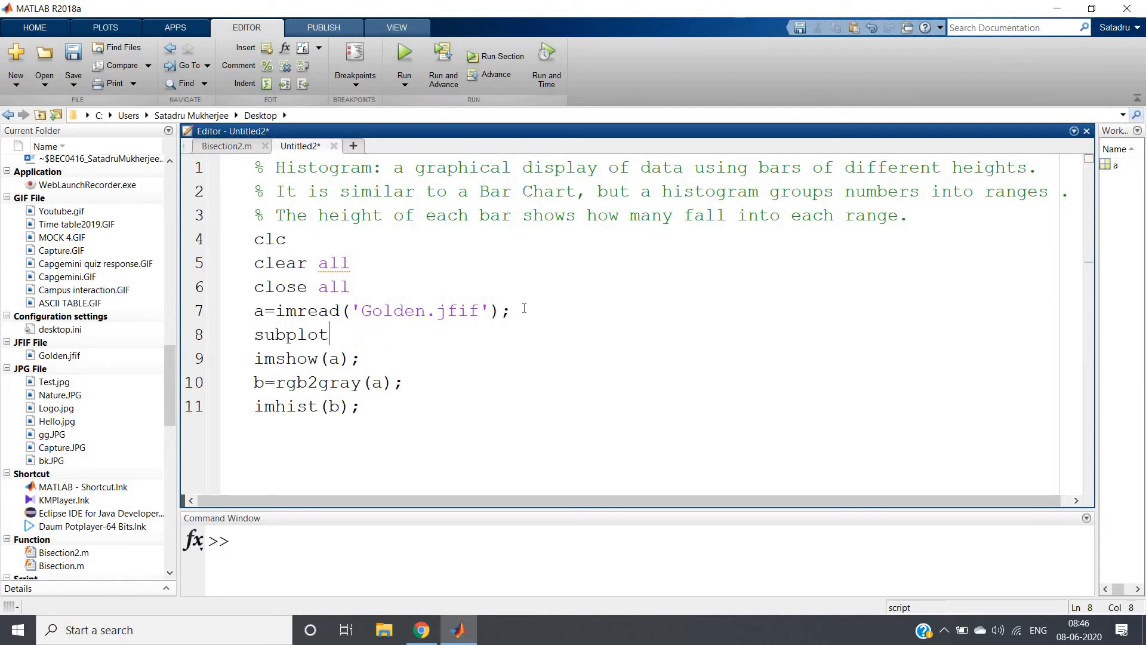
type("(2,1,")
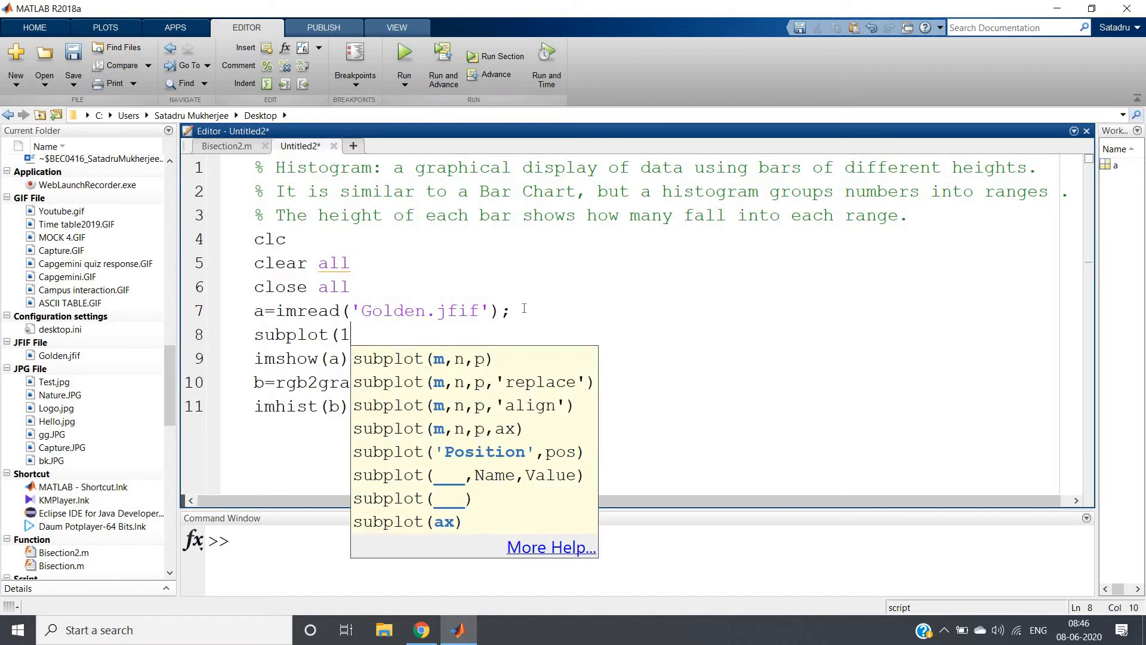
type(",2,1);")
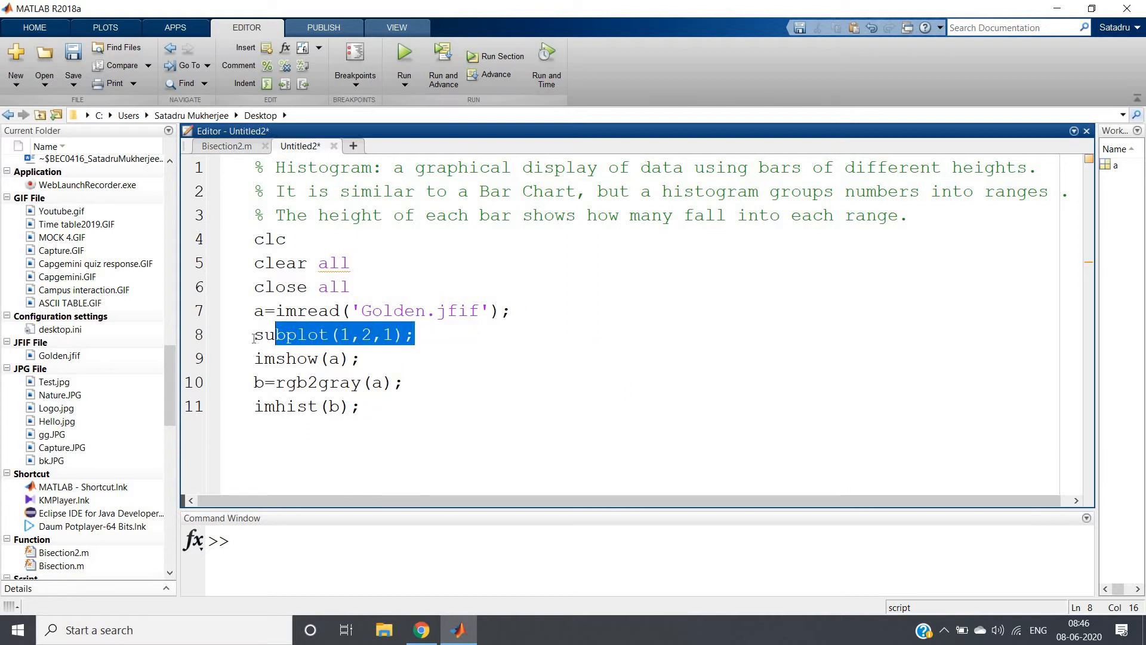
left_click(256, 335)
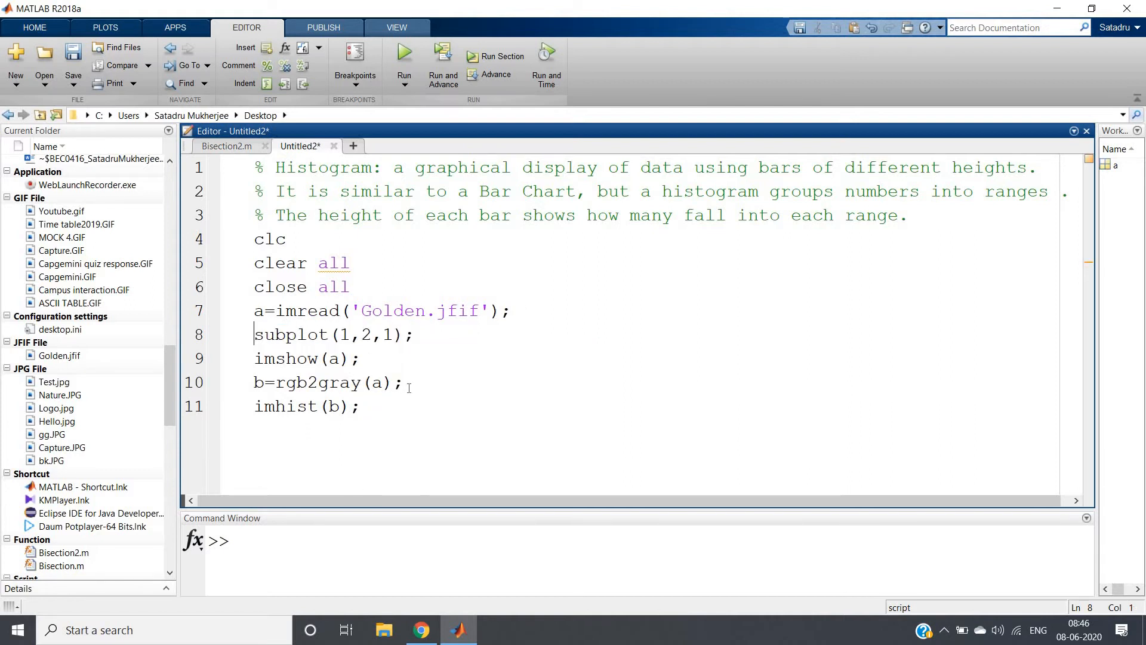
type("subplot(1,2,1);")
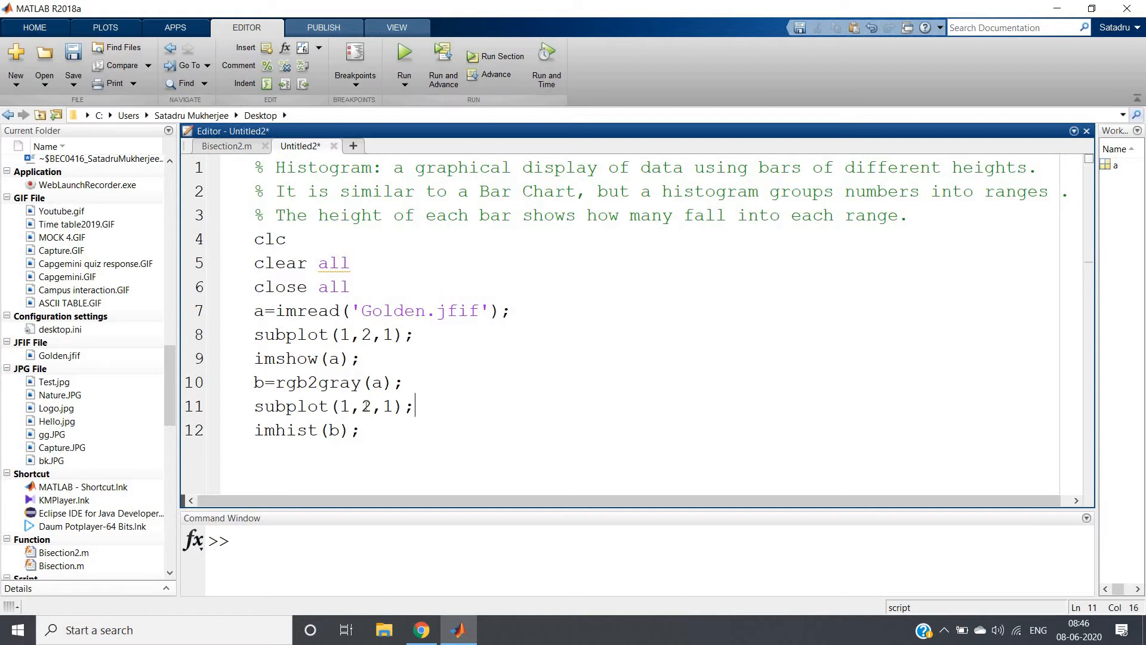
key("Backspace")
type("2")
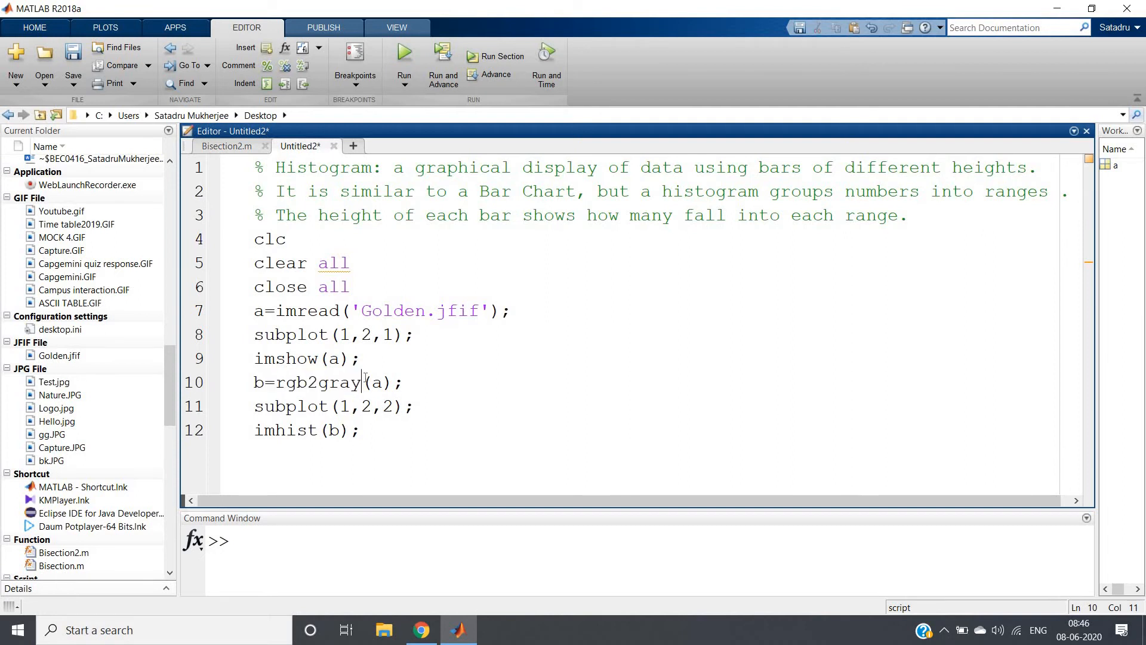
left_click(404, 66)
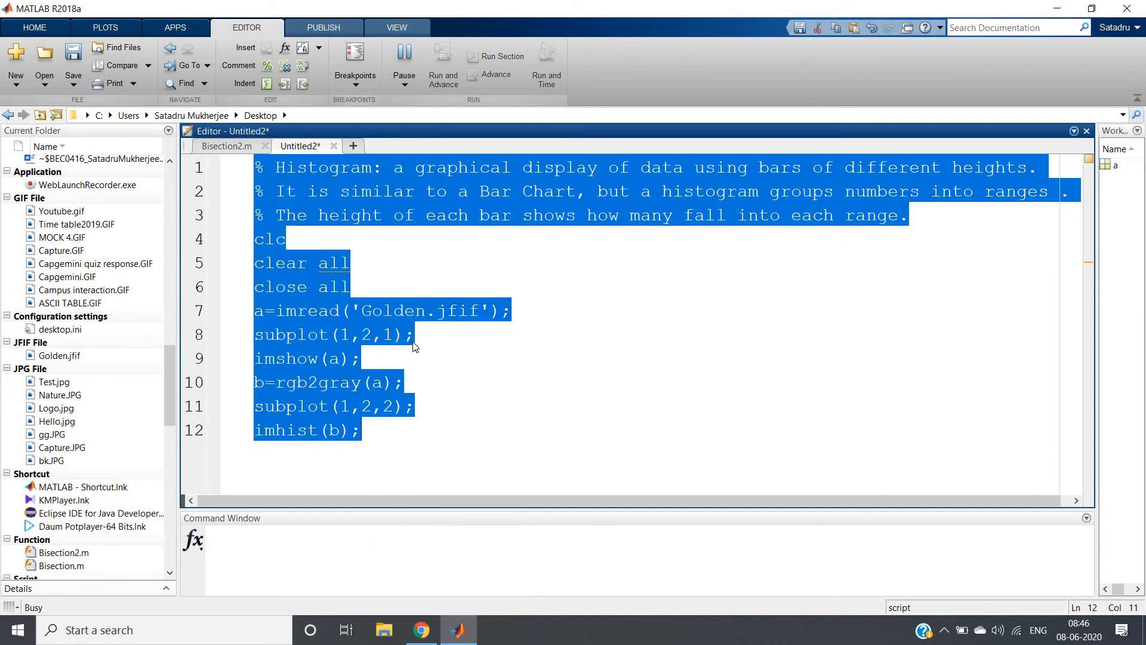
- Bring up Figure 1 and maximize it to inspect the photo beside its grayscale histogram
left_click(404, 56)
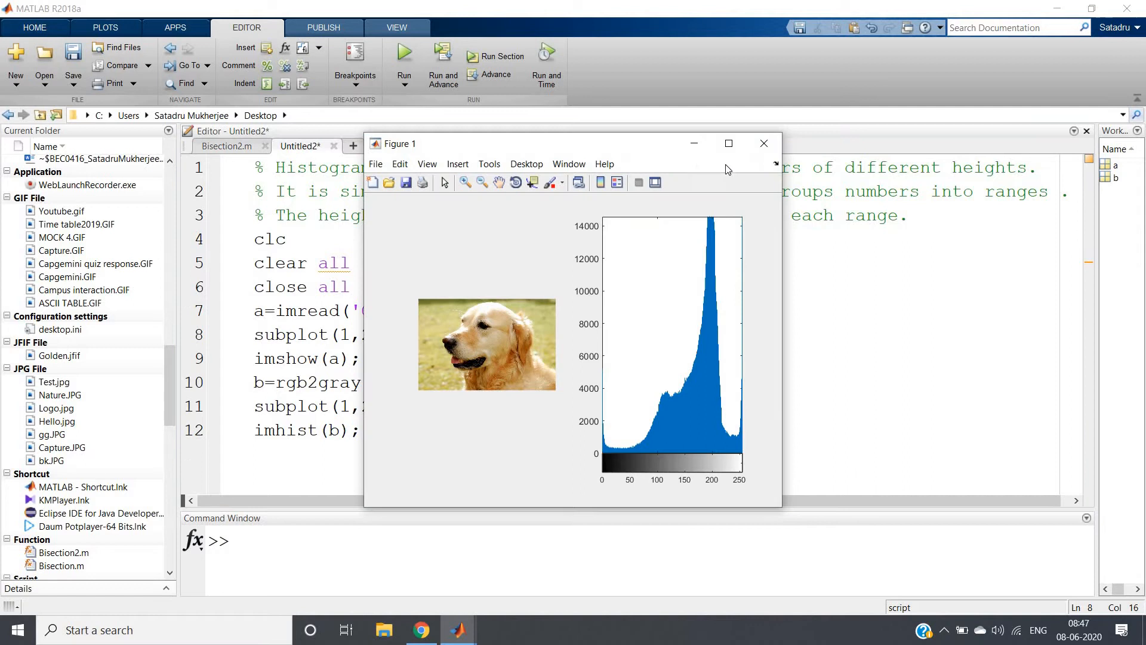
left_click(728, 143)
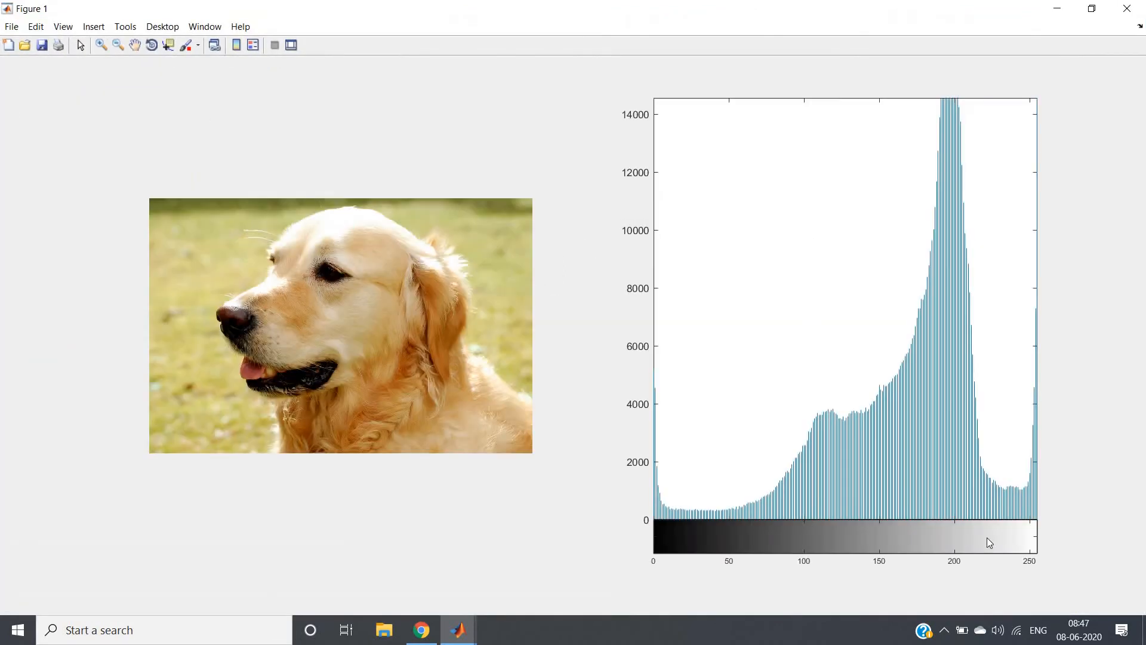
mouse_move(329, 341)
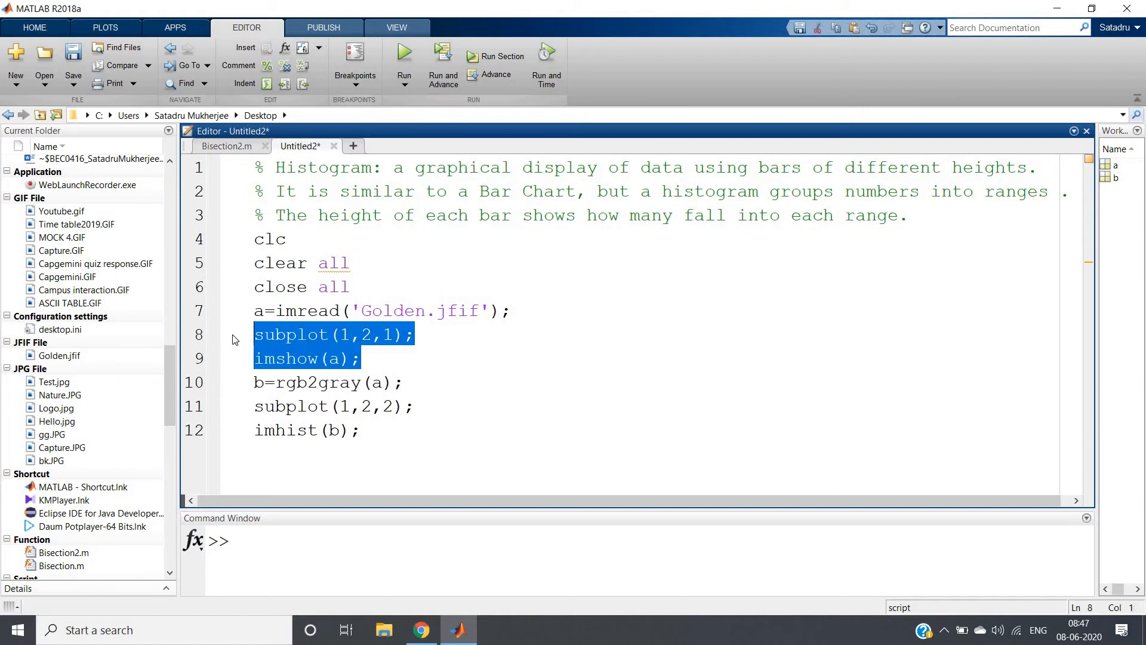
- Move subplot(1,2,1); and imshow below b=rgb2gray(a); and begin editing imshow's argument
key("Delete")
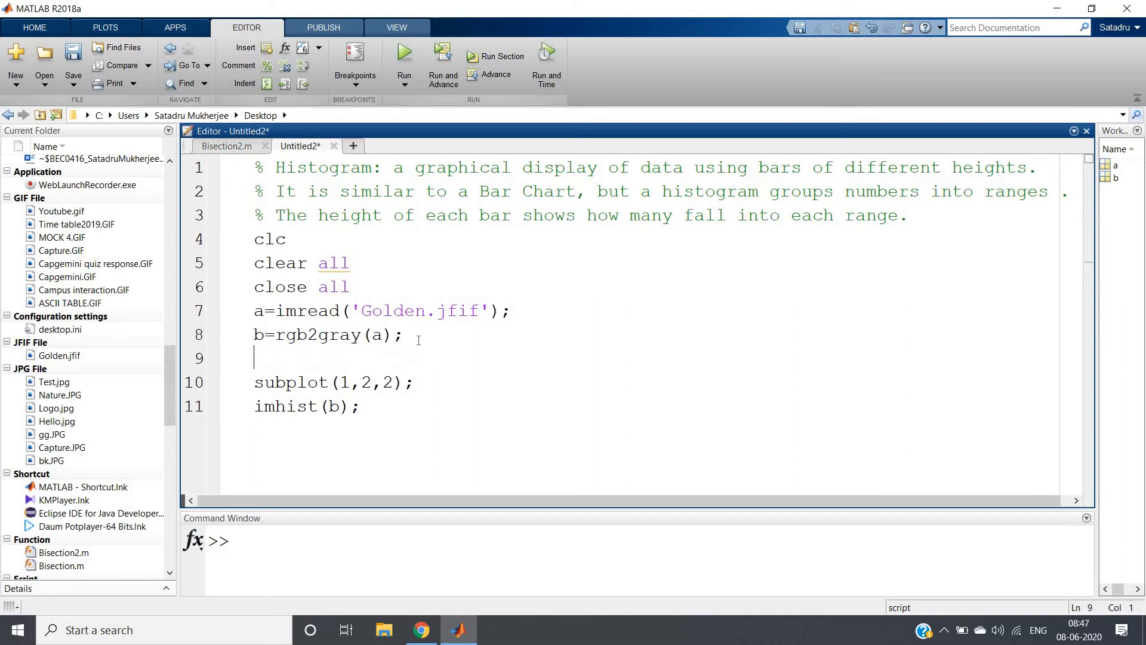
type("subplot(1,2,1);")
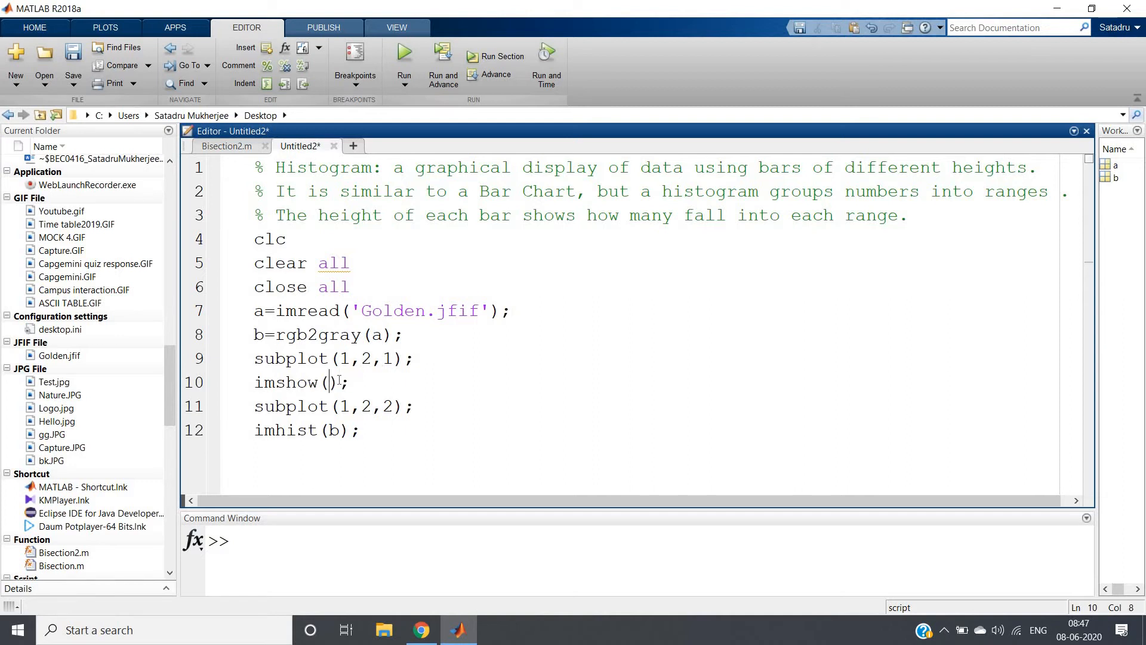
right_click(380, 347)
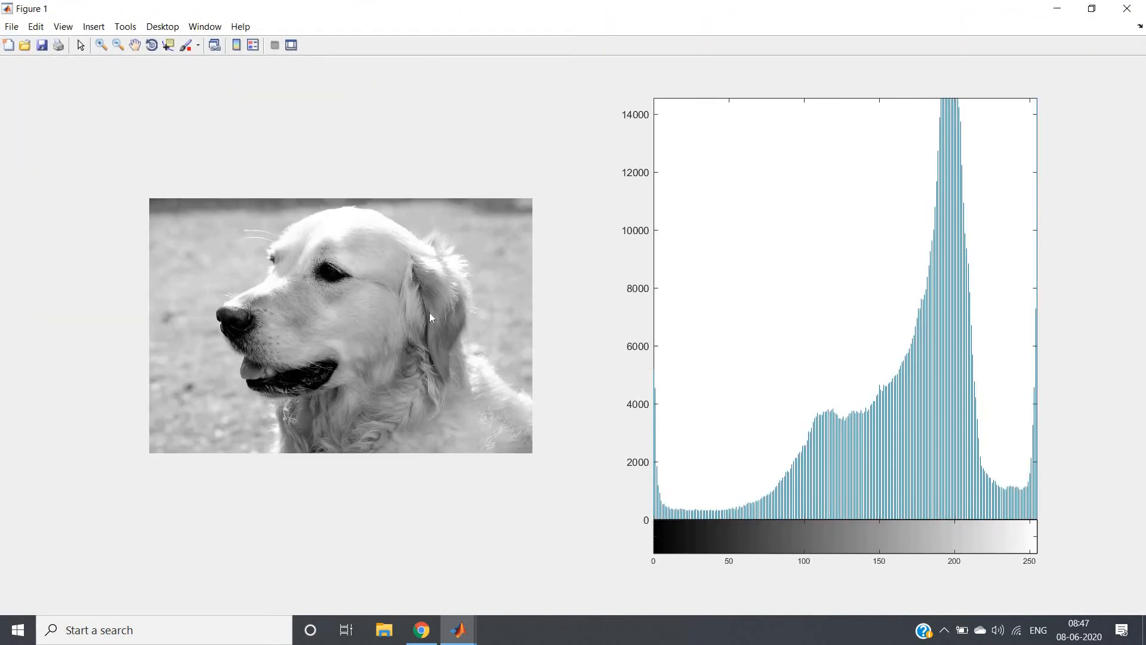
mouse_move(458, 348)
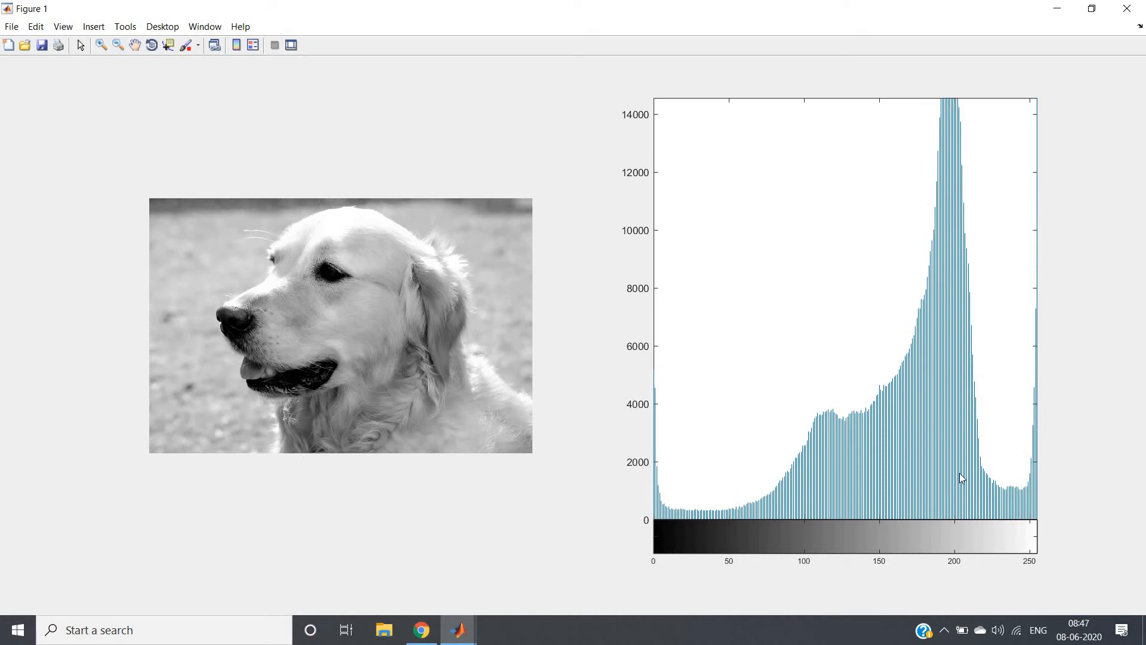
mouse_move(686, 573)
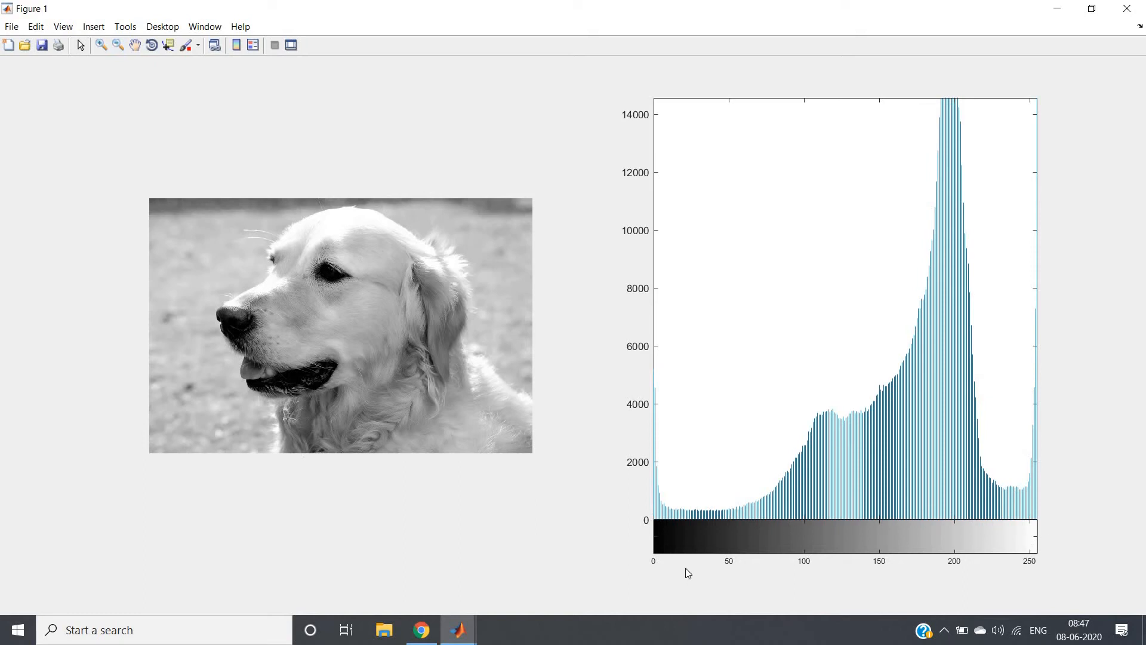
mouse_move(1052, 519)
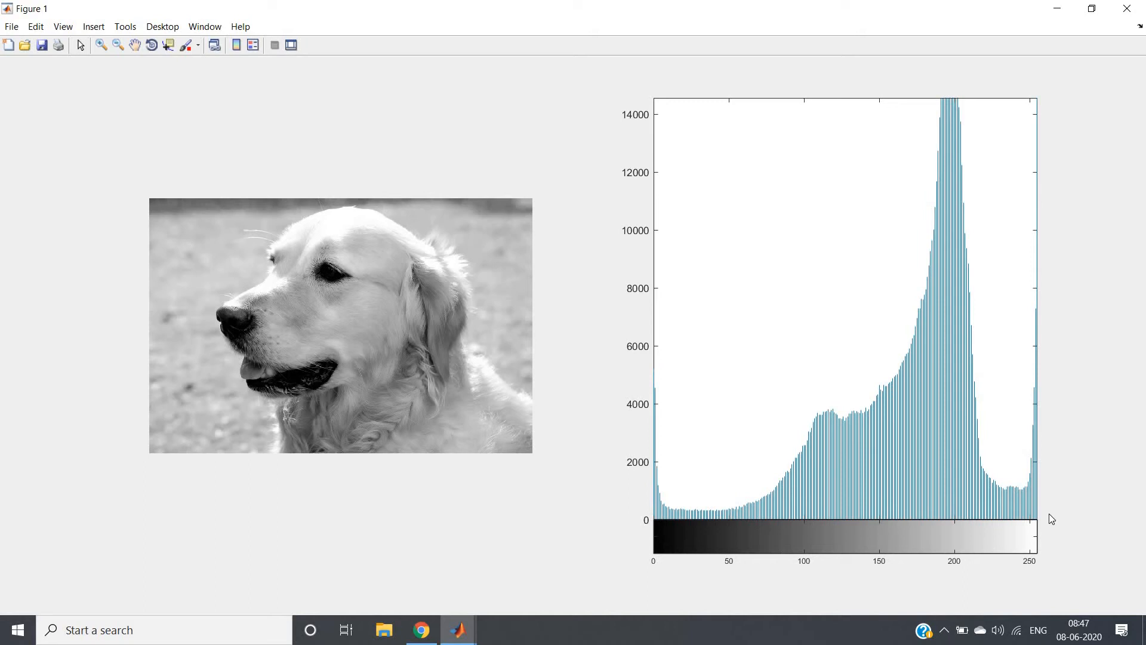
mouse_move(818, 393)
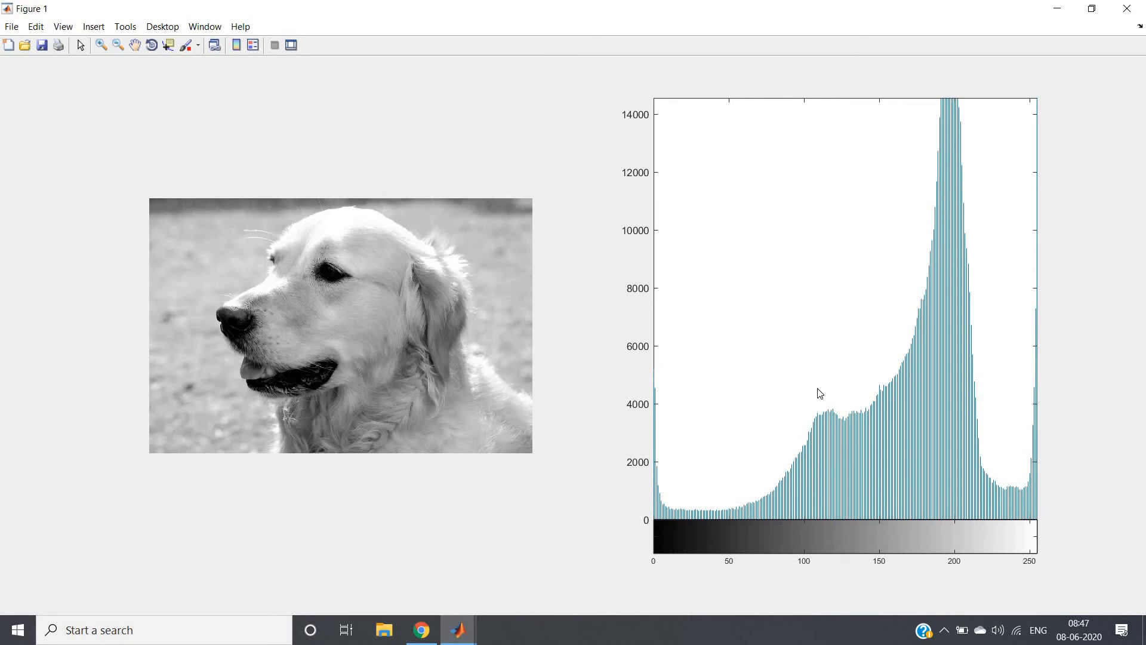
mouse_move(716, 443)
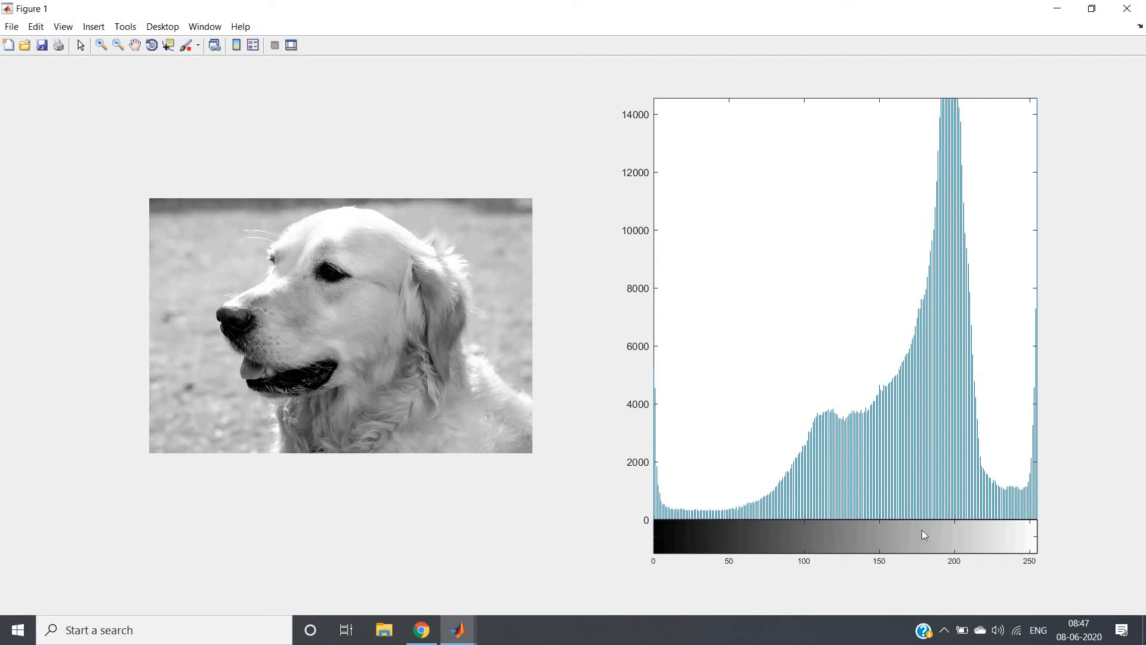
mouse_move(661, 531)
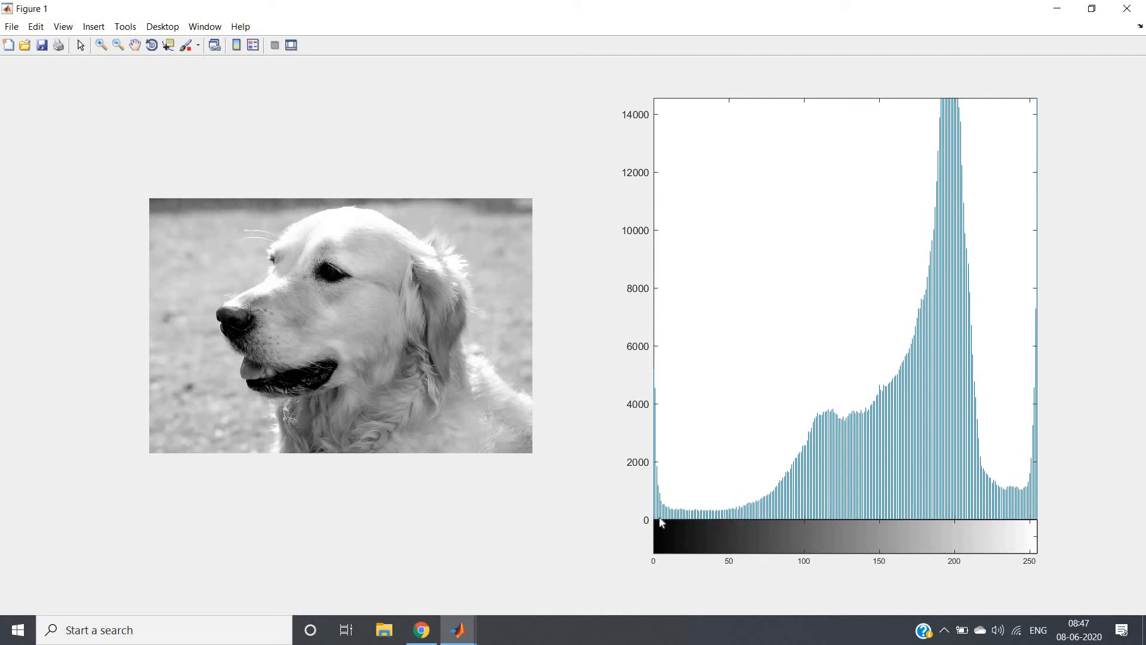
mouse_move(929, 561)
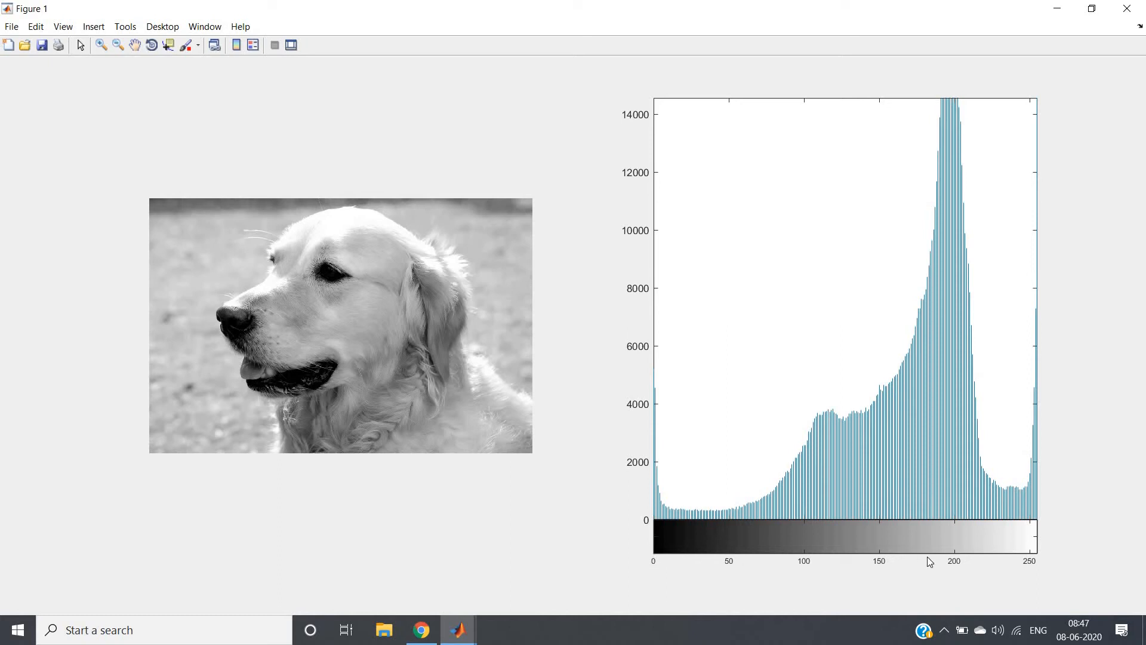
mouse_move(1018, 527)
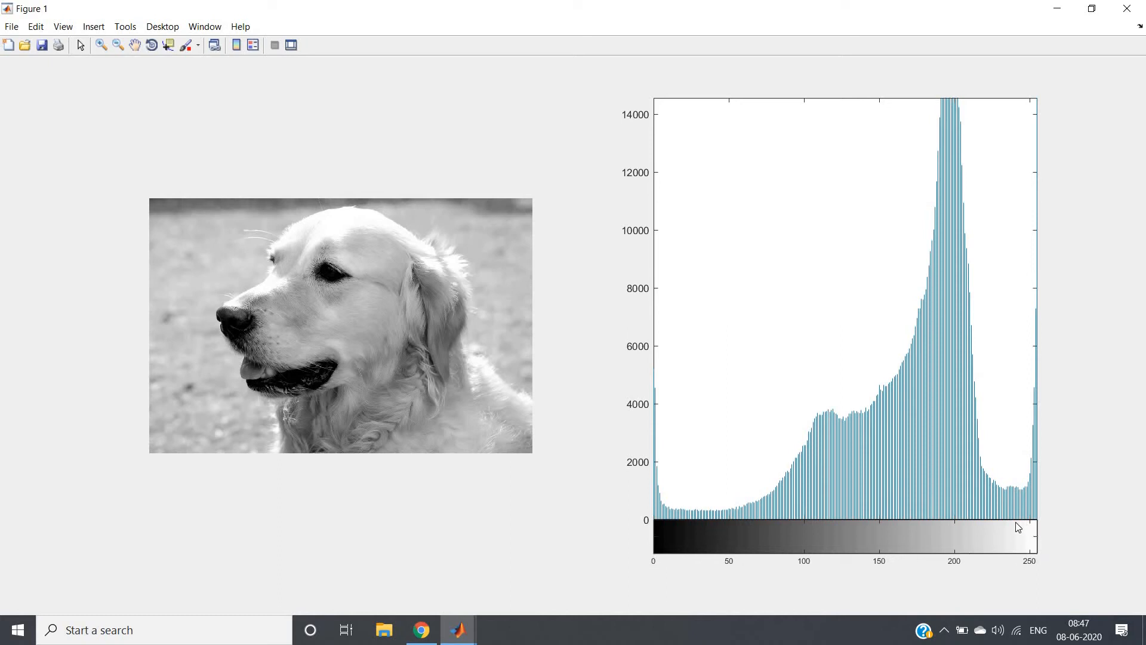
mouse_move(999, 528)
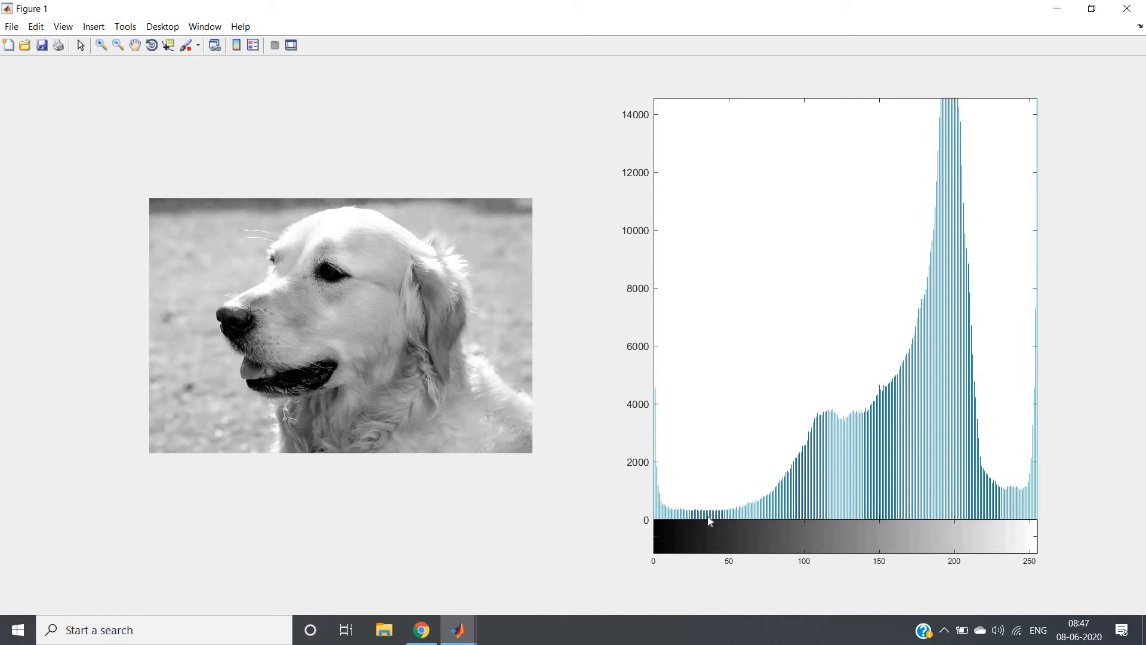
mouse_move(729, 521)
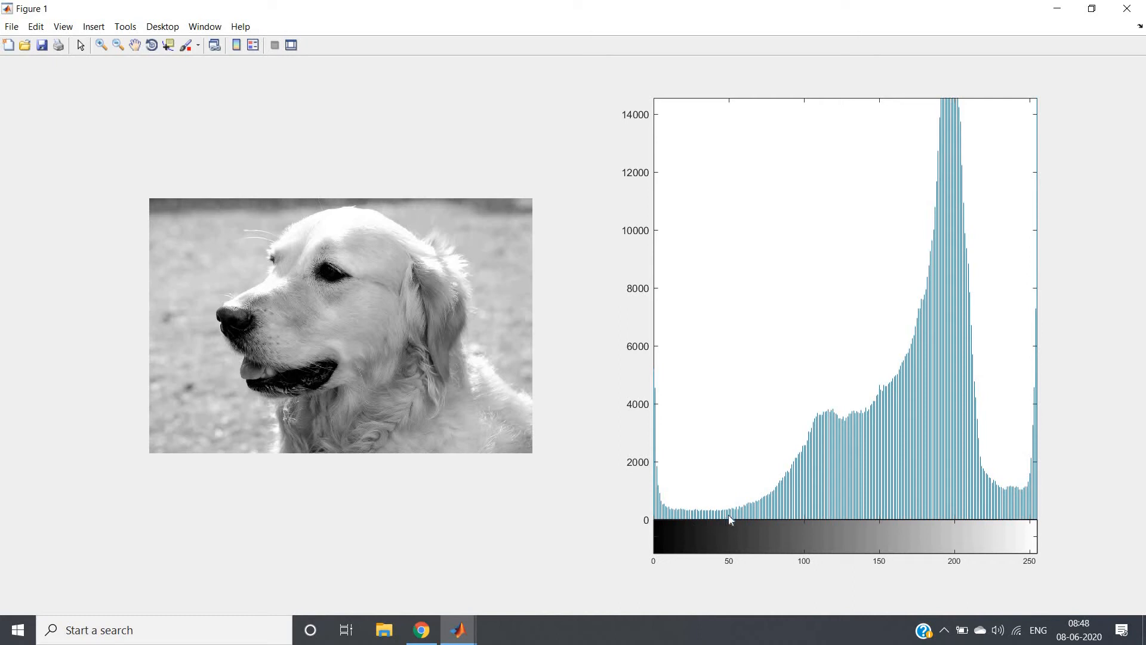
mouse_move(969, 512)
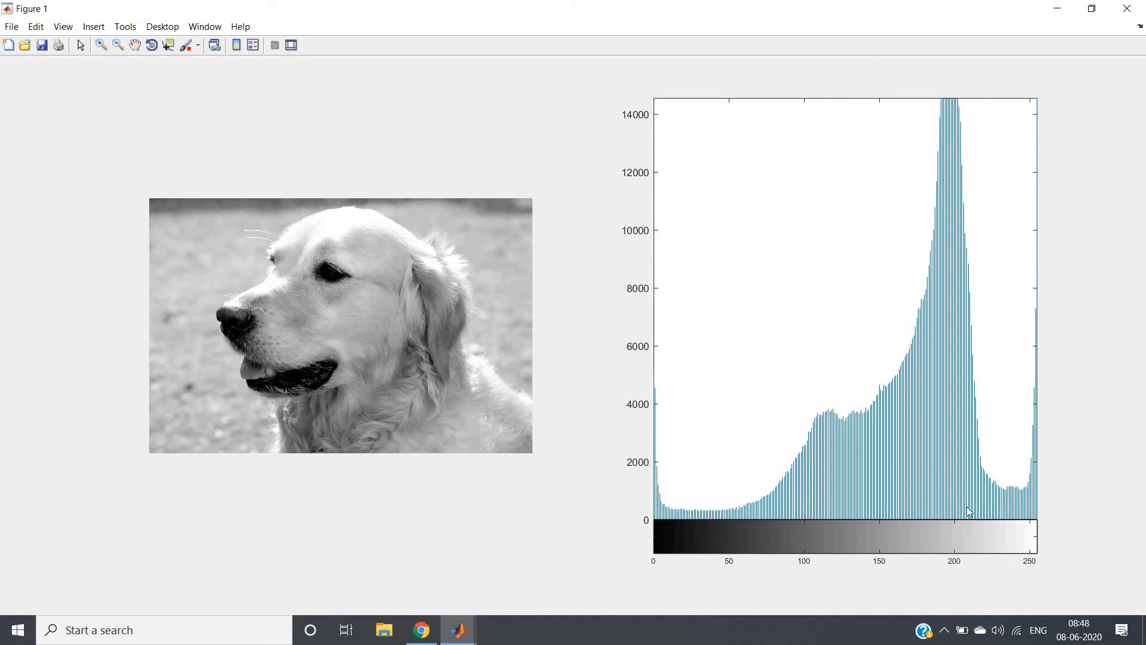
mouse_move(956, 561)
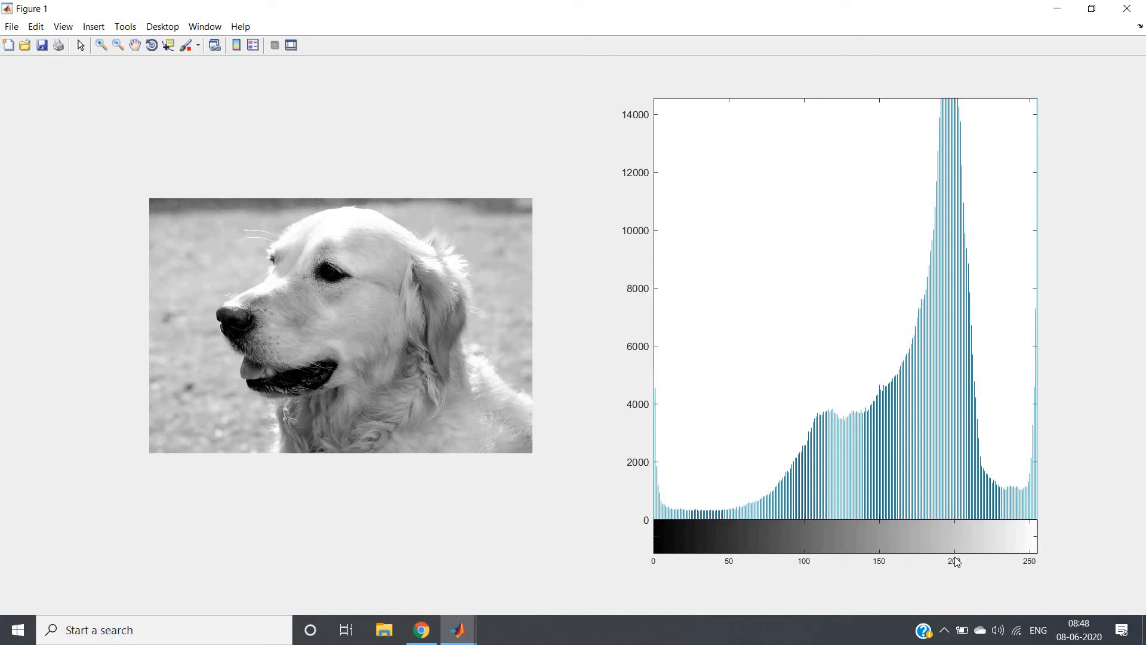
mouse_move(953, 173)
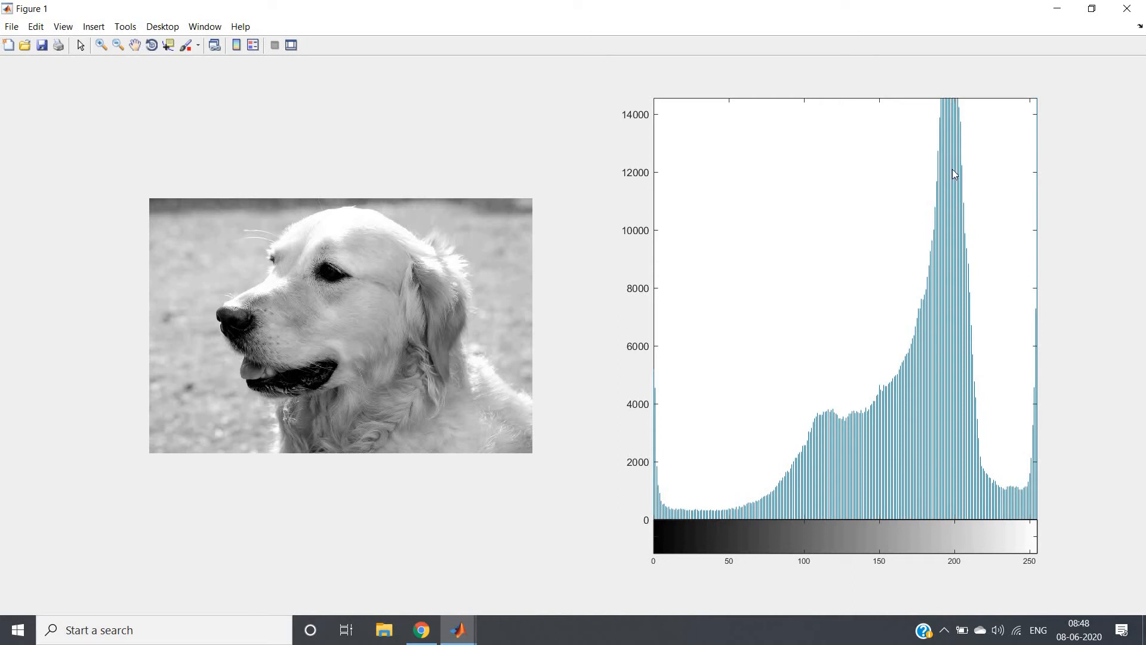
mouse_move(953, 204)
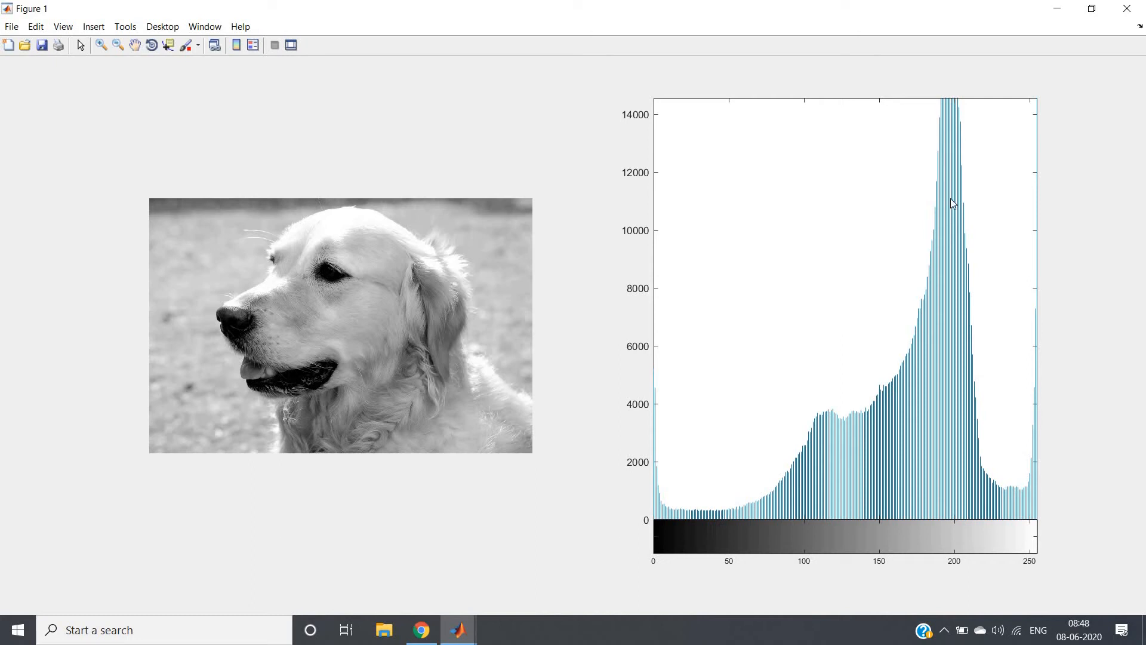
mouse_move(668, 328)
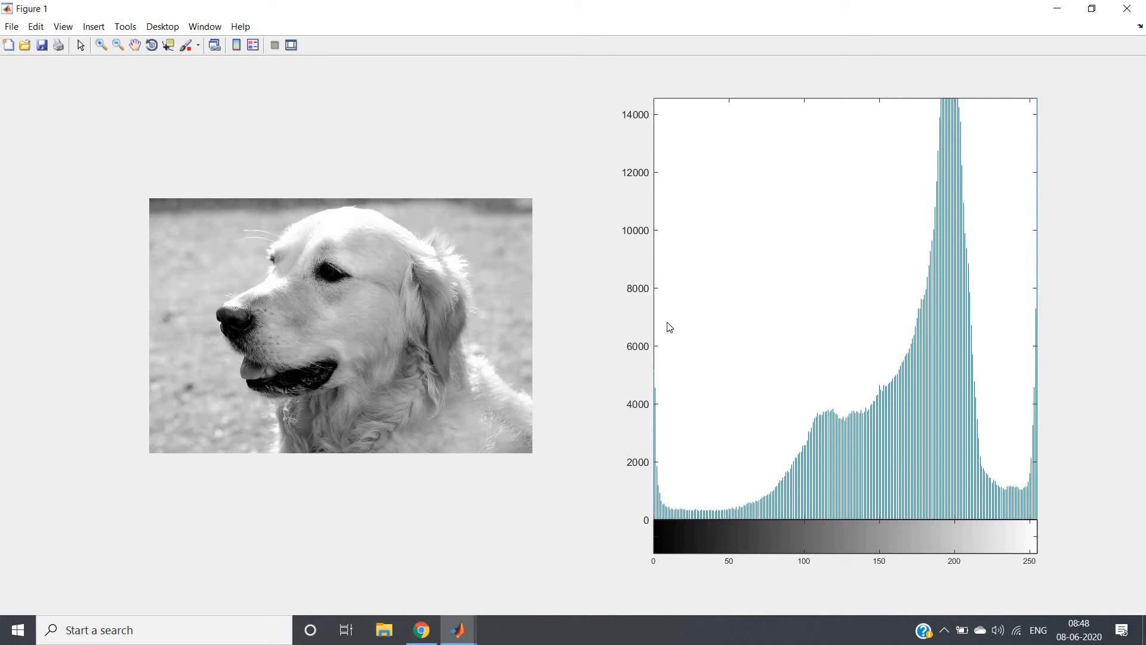
mouse_move(948, 382)
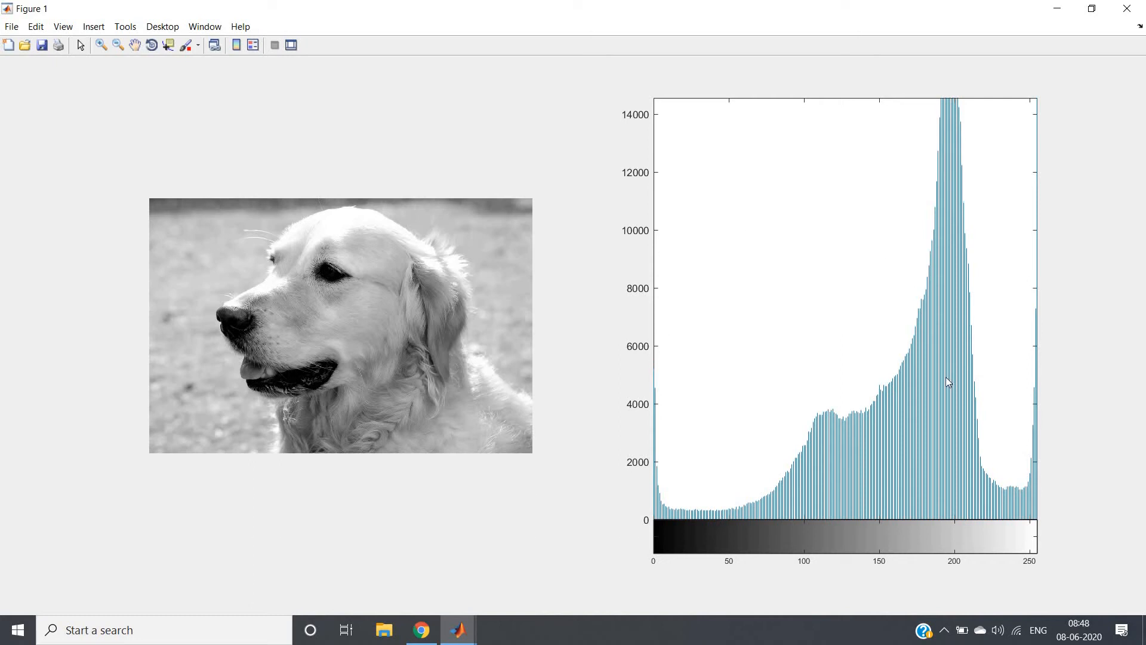
mouse_move(937, 349)
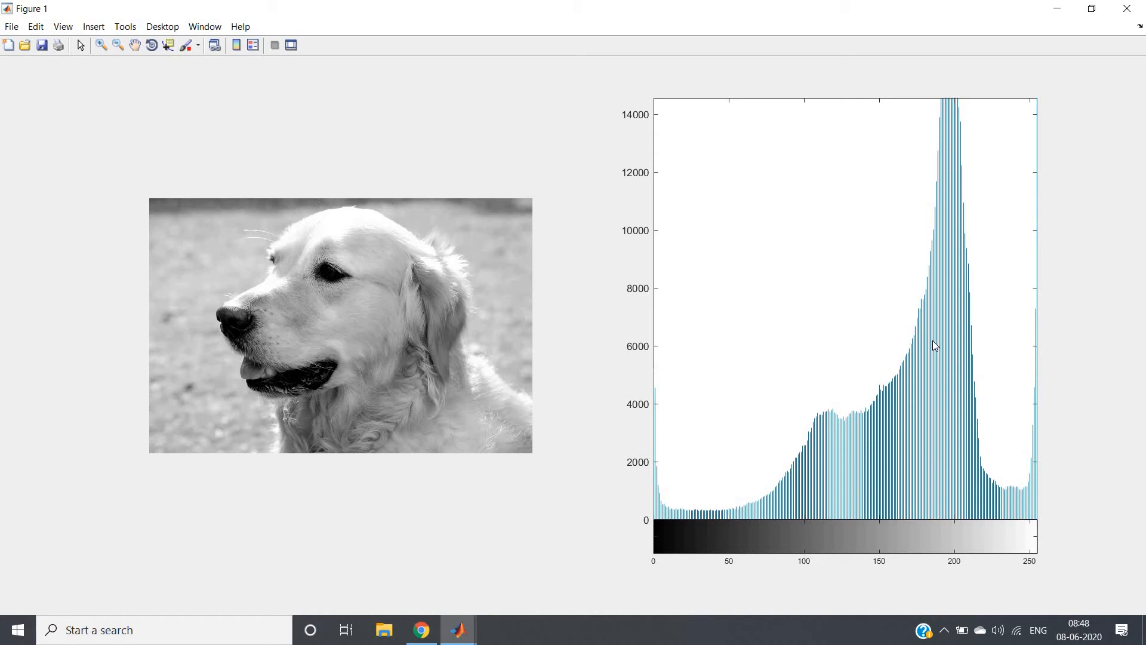
mouse_move(1032, 199)
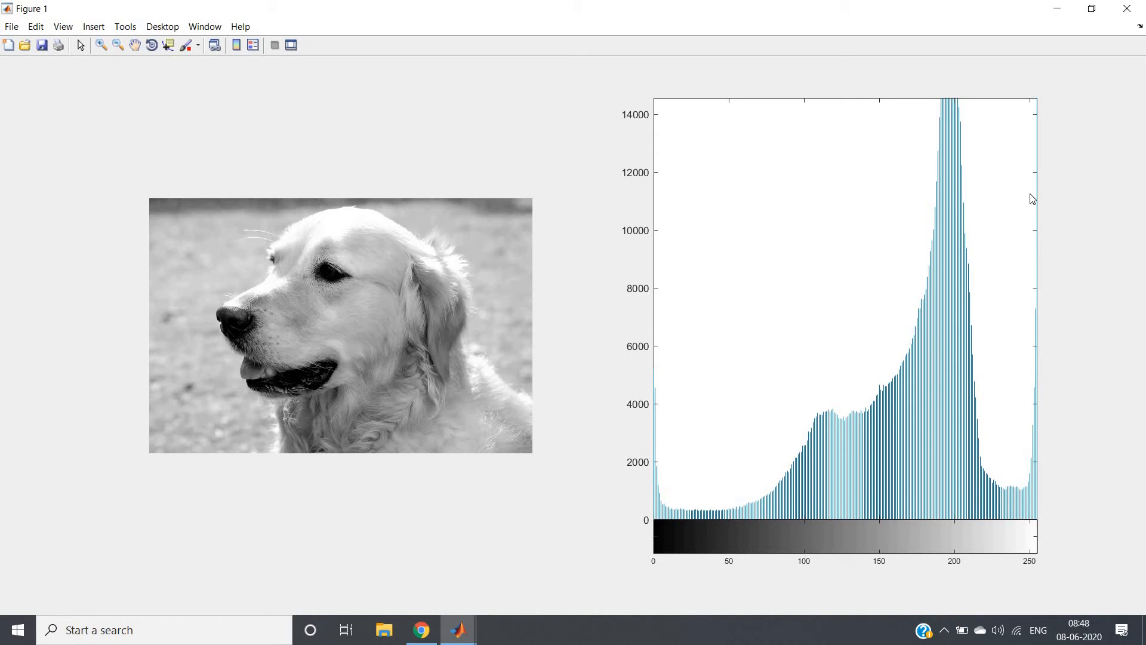
mouse_move(946, 193)
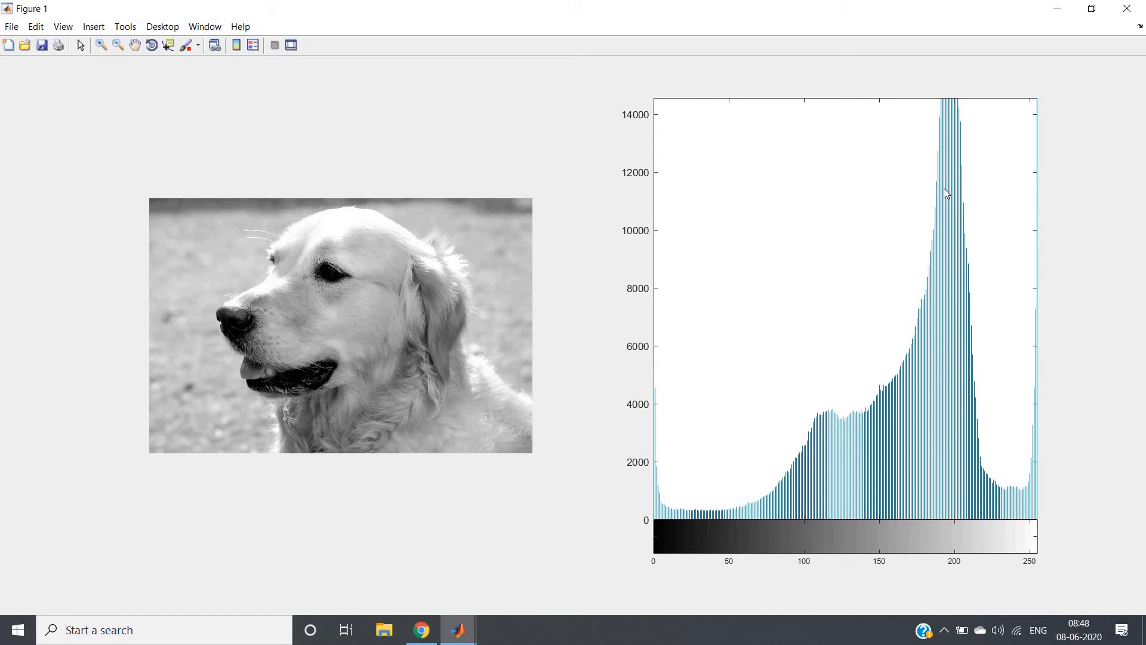
mouse_move(1043, 518)
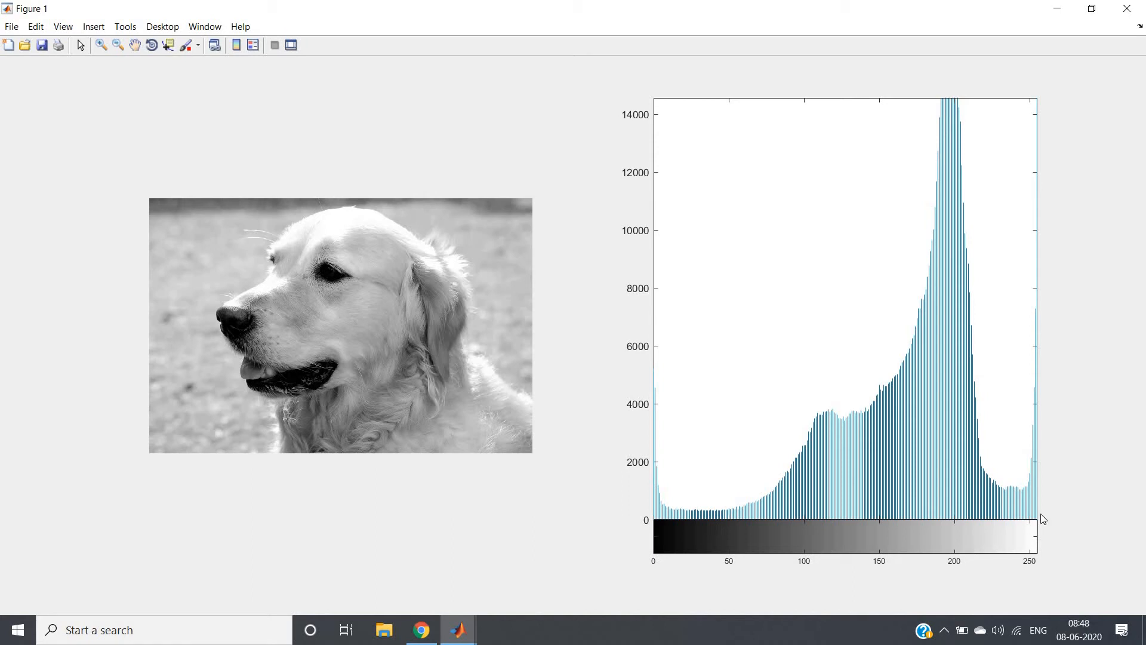
mouse_move(633, 525)
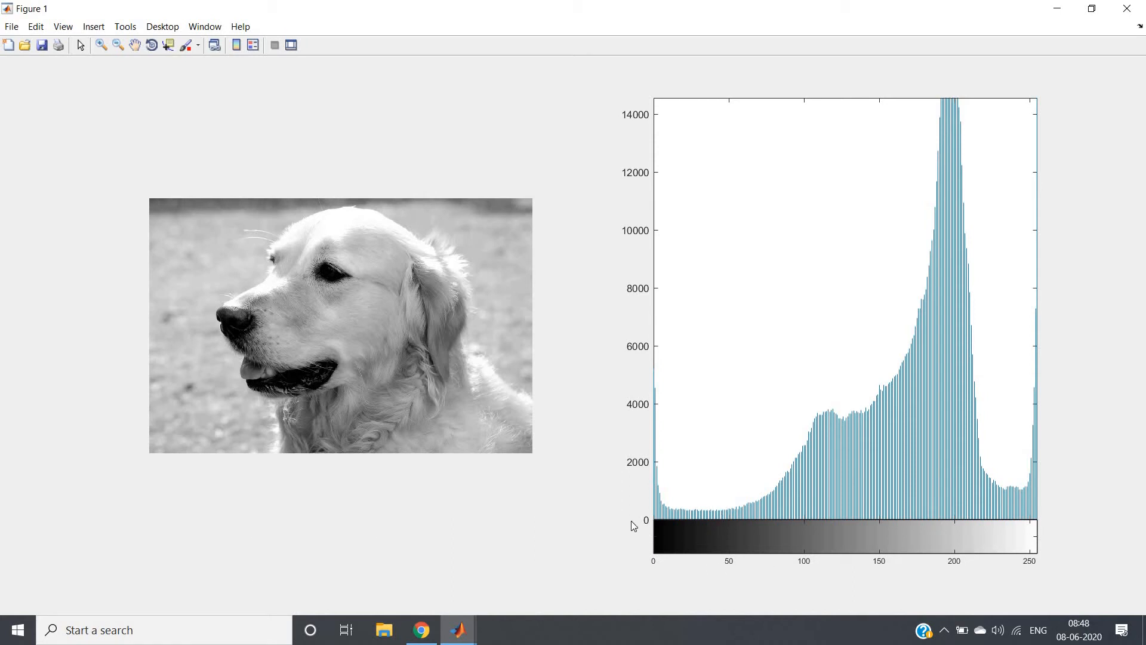
mouse_move(733, 518)
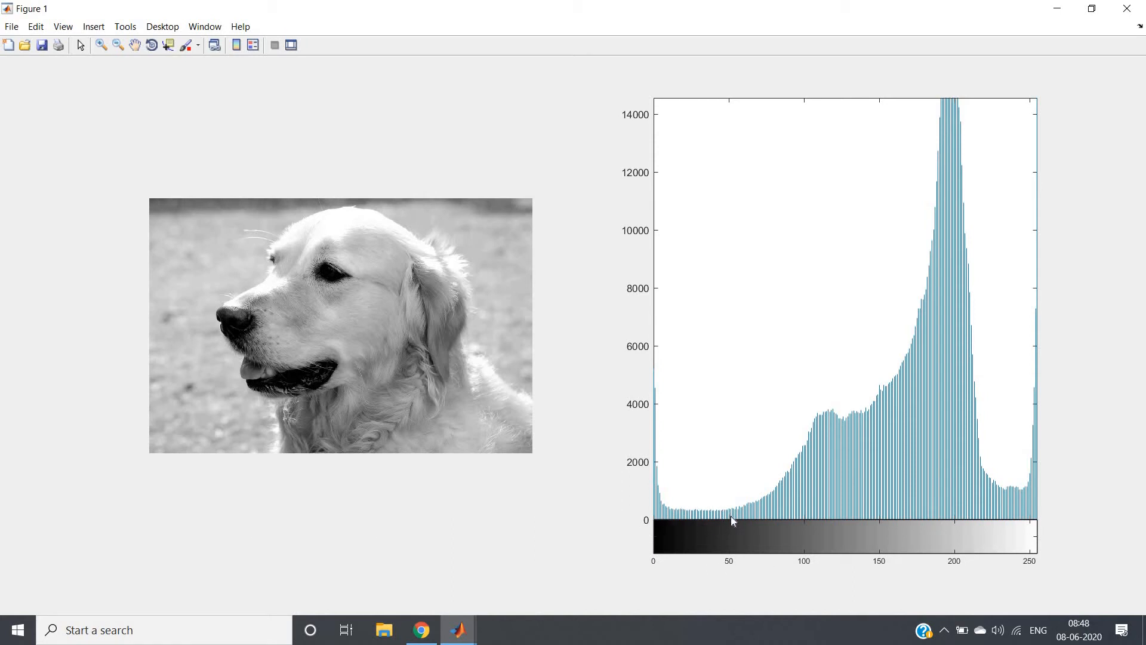
mouse_move(1126, 7)
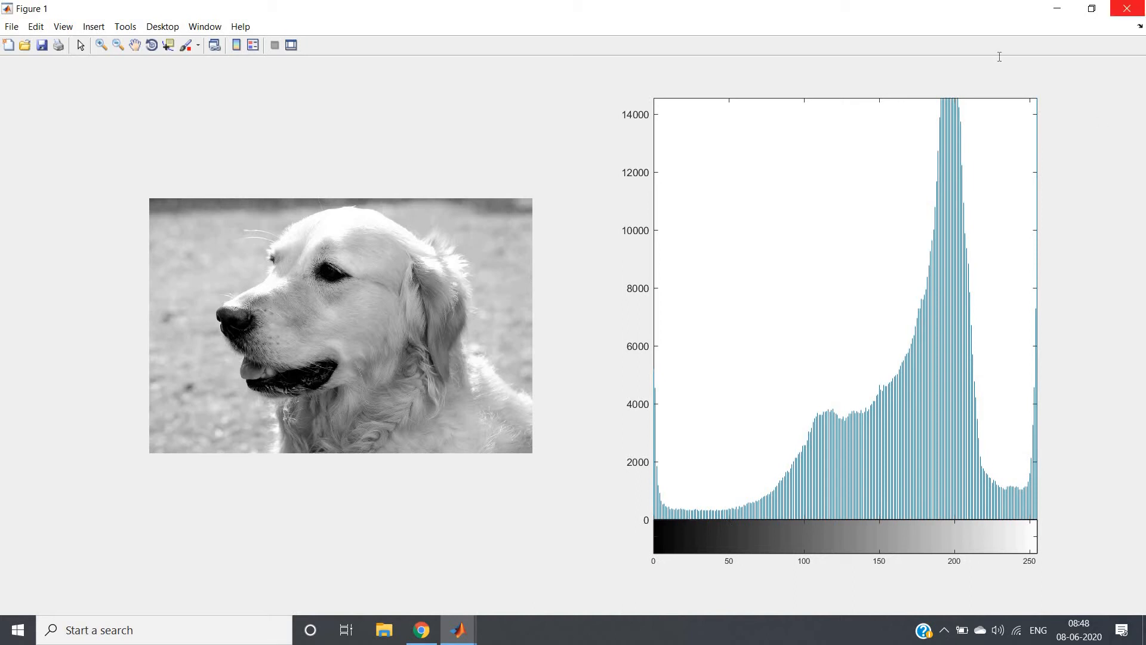
- Close Figure 1, change line 8 to rc=a(:,:,1);, and change the first subplot to subplot(1,4,1)
left_click(459, 629)
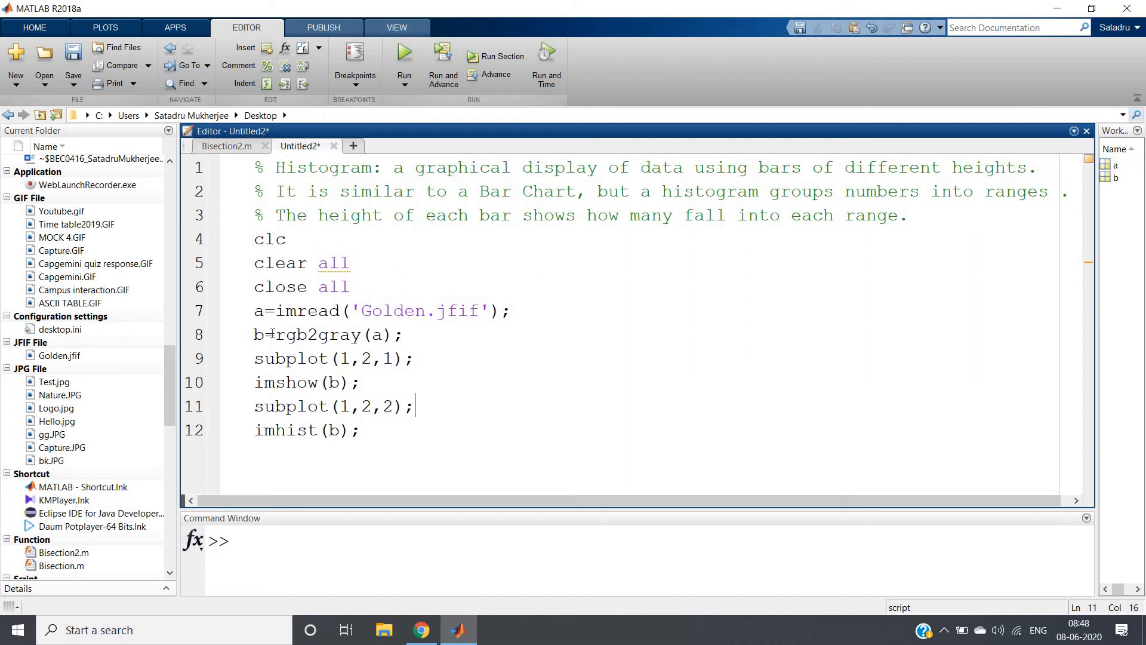
left_click_drag(271, 335, 383, 335)
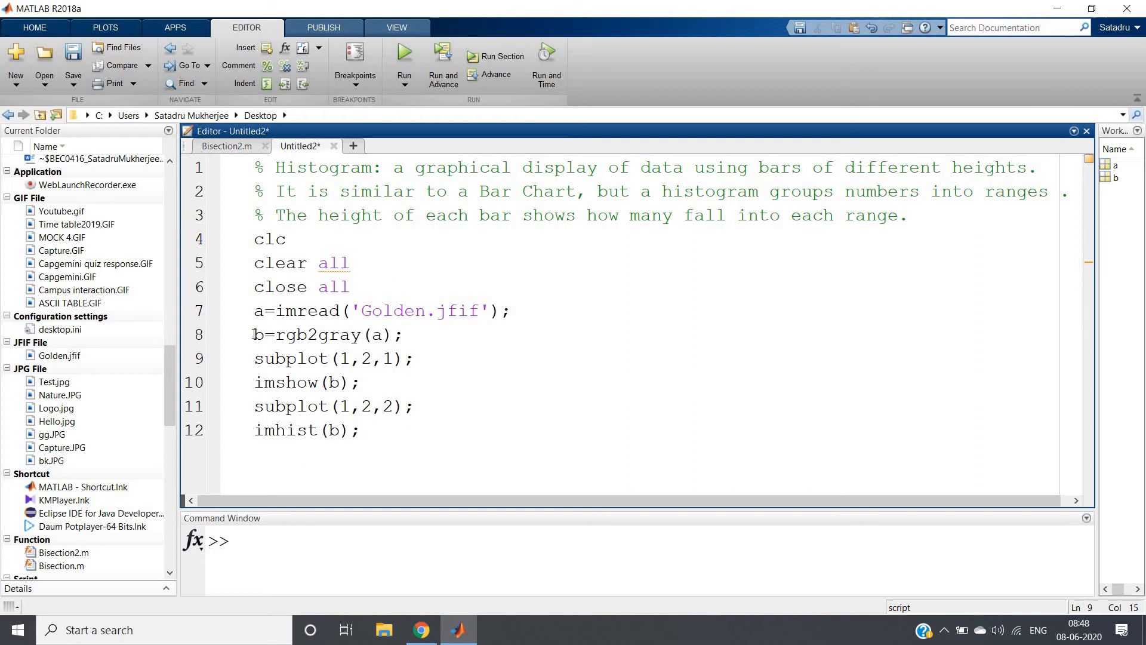
triple_click(328, 334)
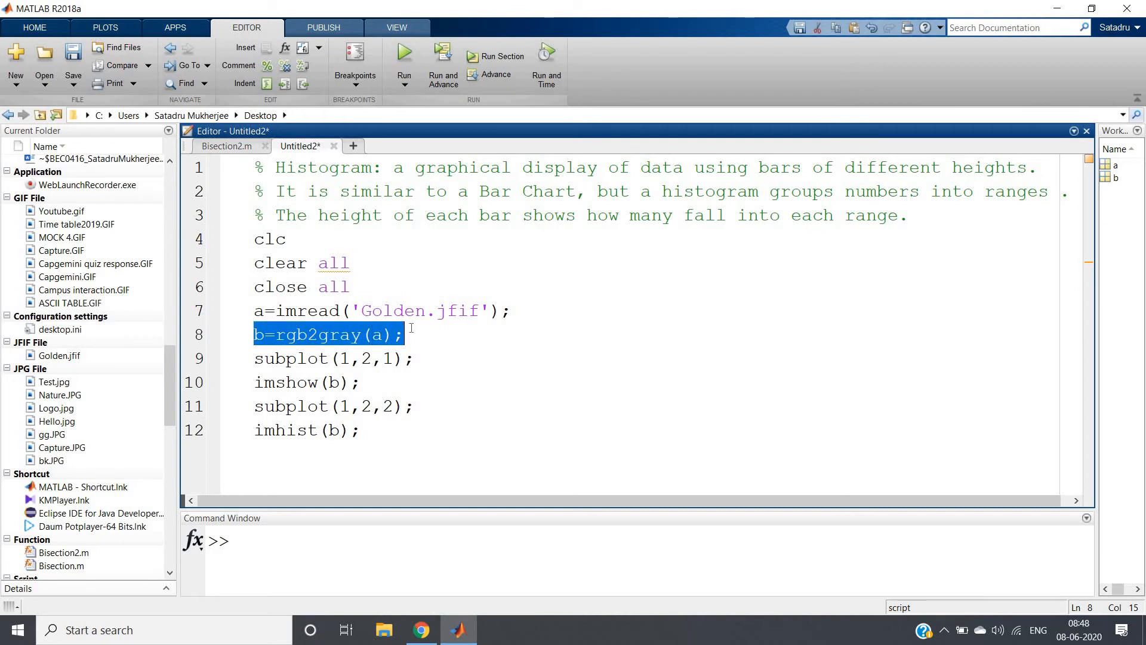
type("r=")
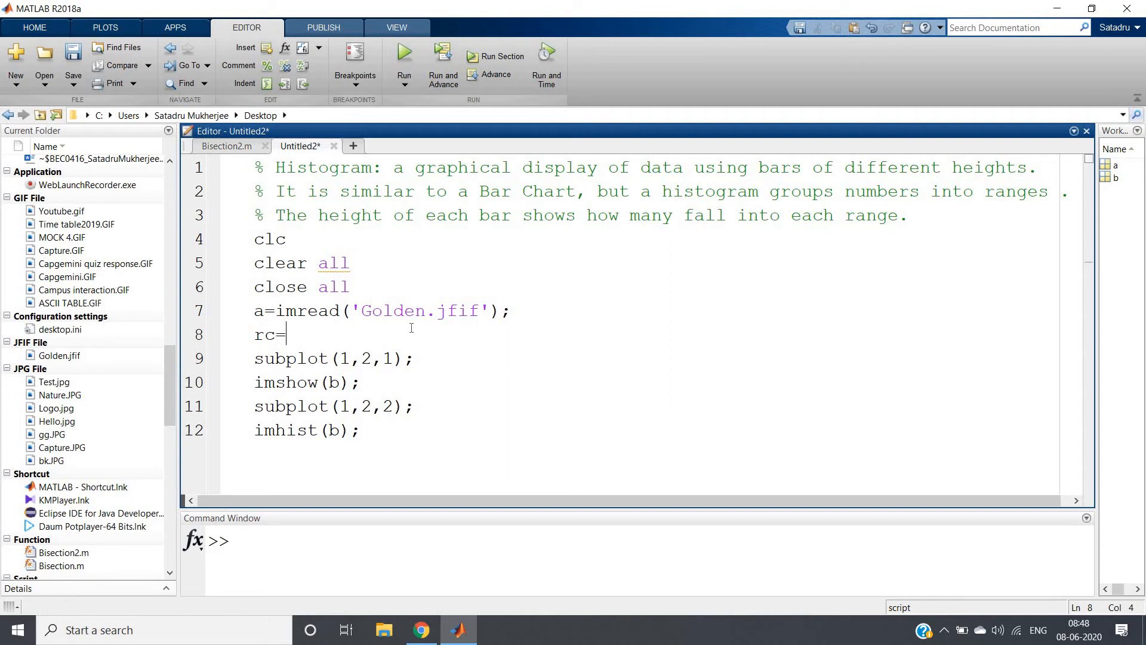
type("a(")
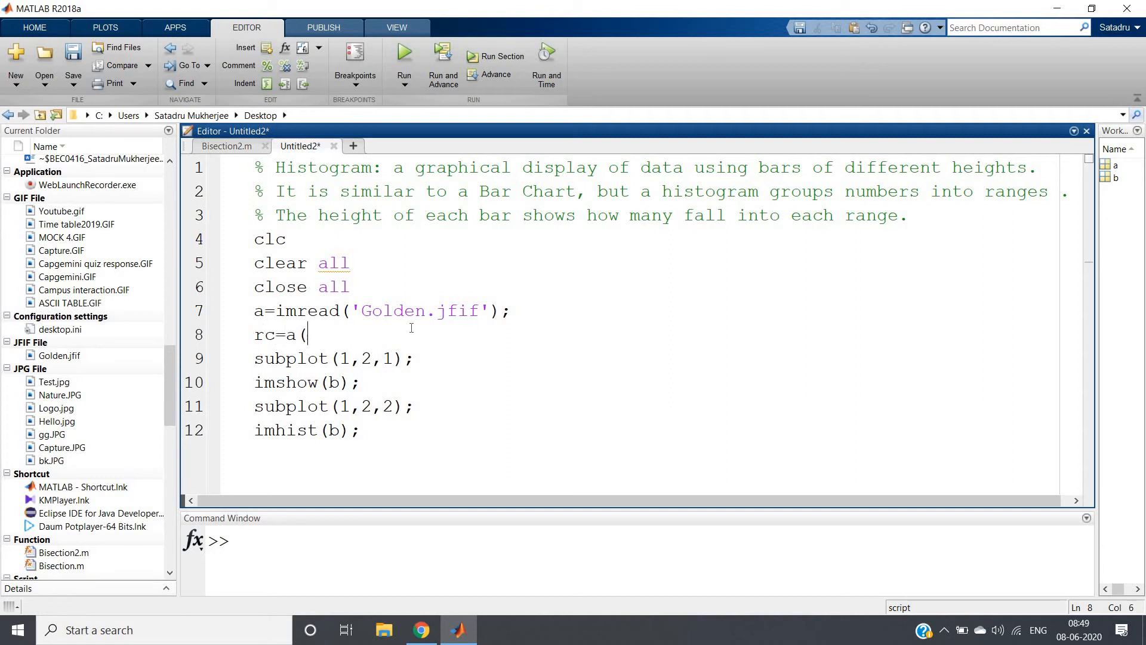
type(":,:,1);")
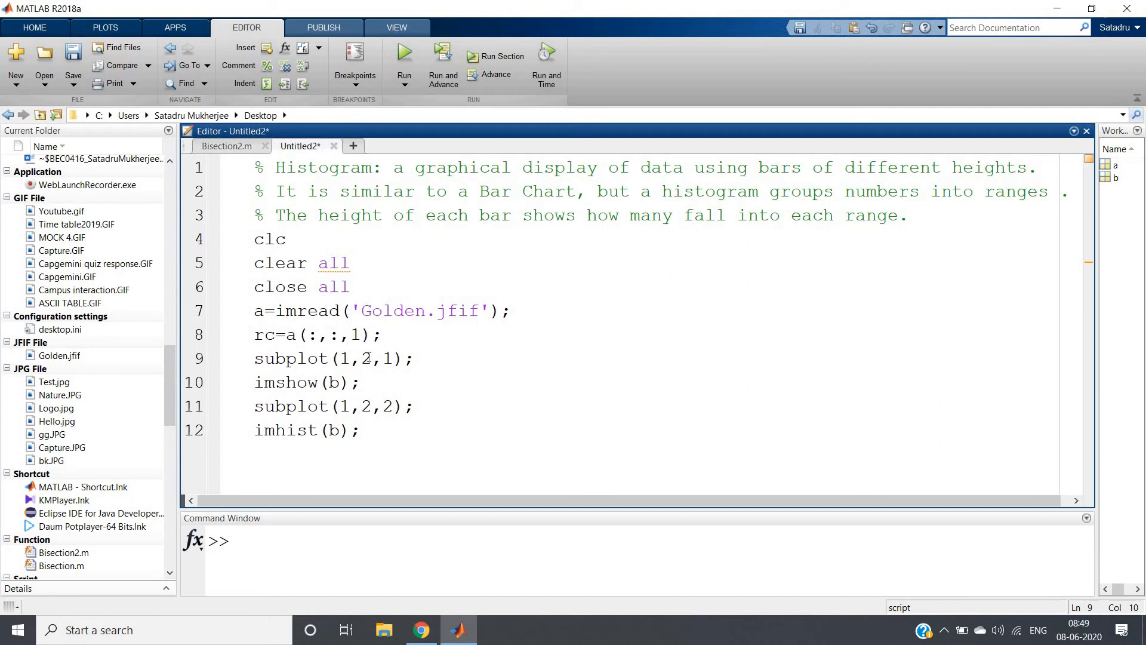
type("4")
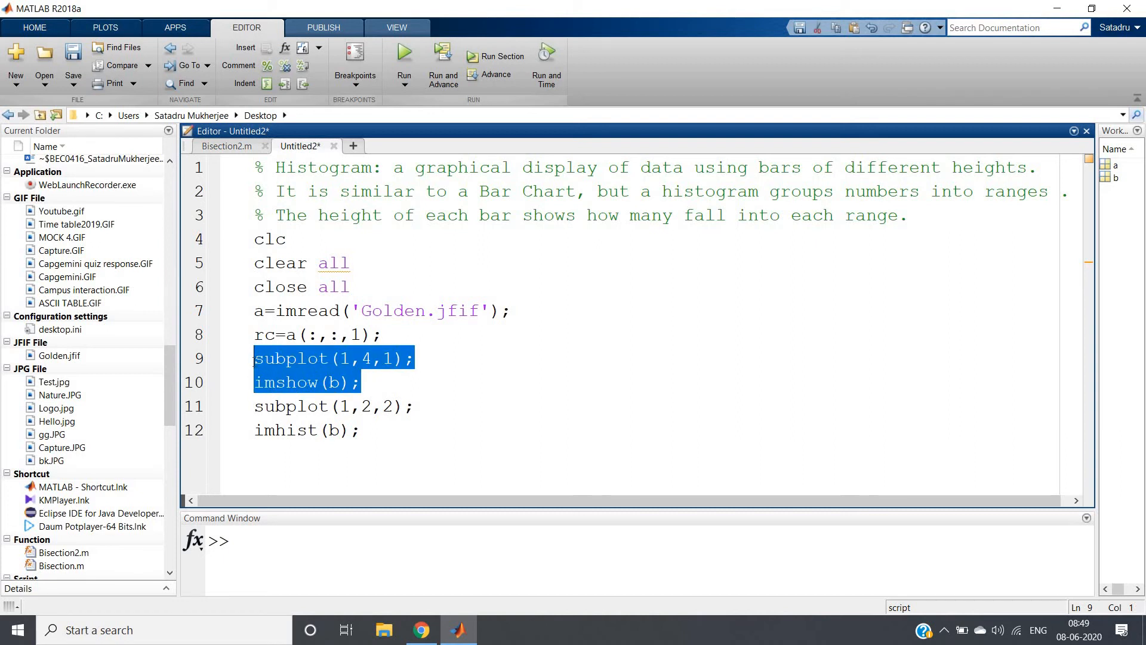
- Place subplot(1,4,1); imshow(a) above the rc line, then use subplot(1,4,2) with imhist(rc)
key("Delete")
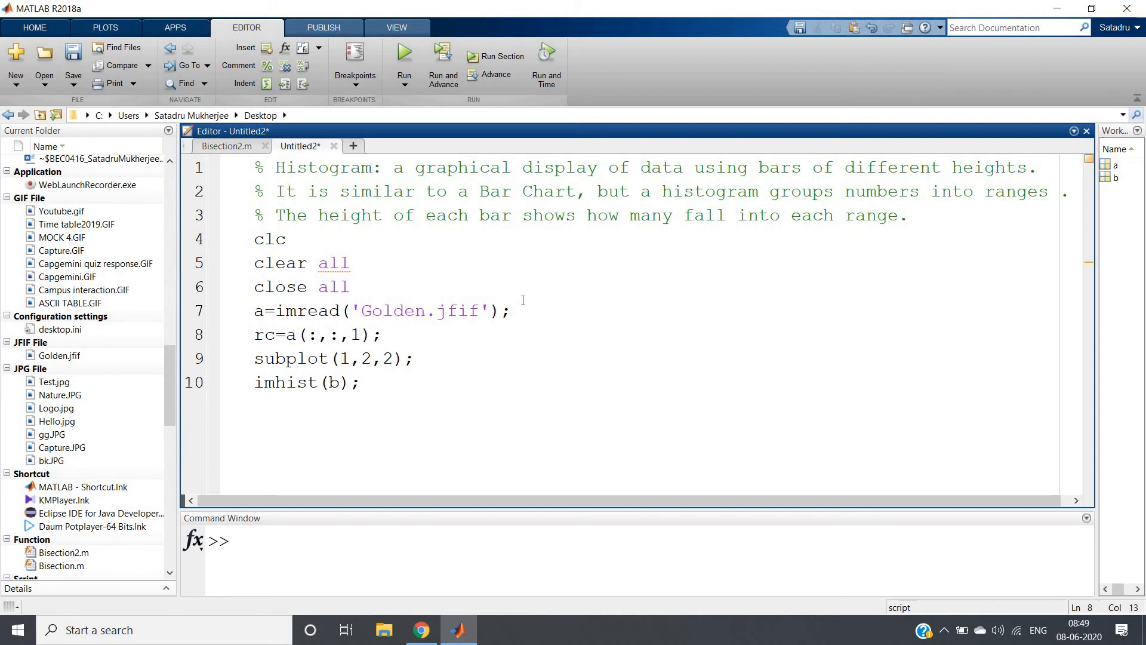
type("subplot(1,4,1);")
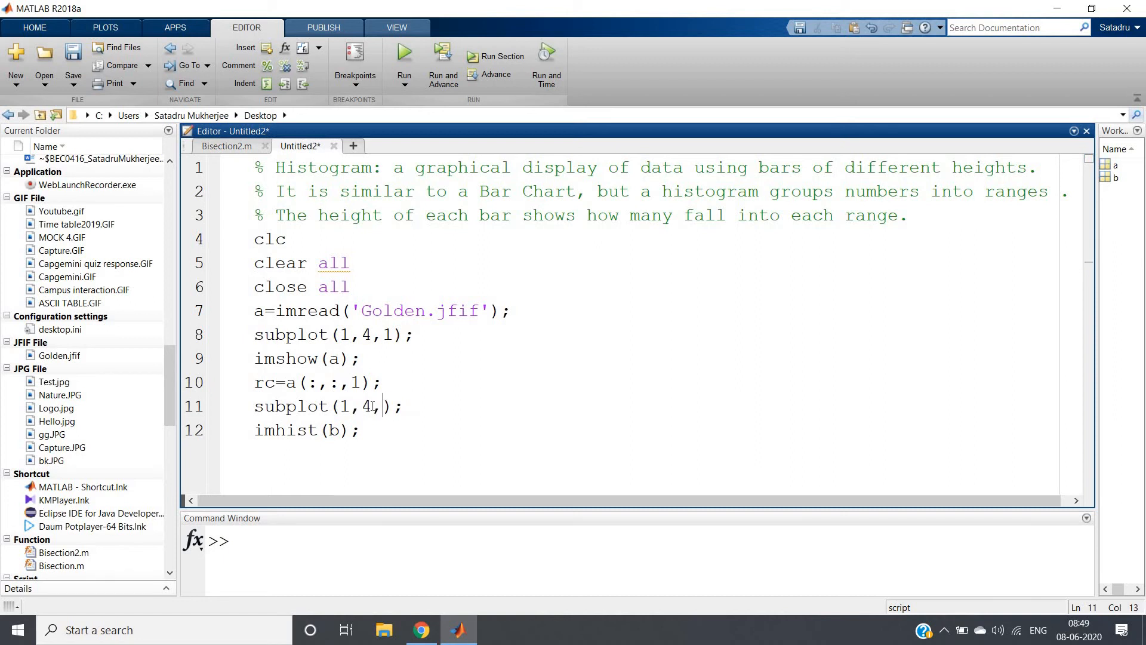
type("2")
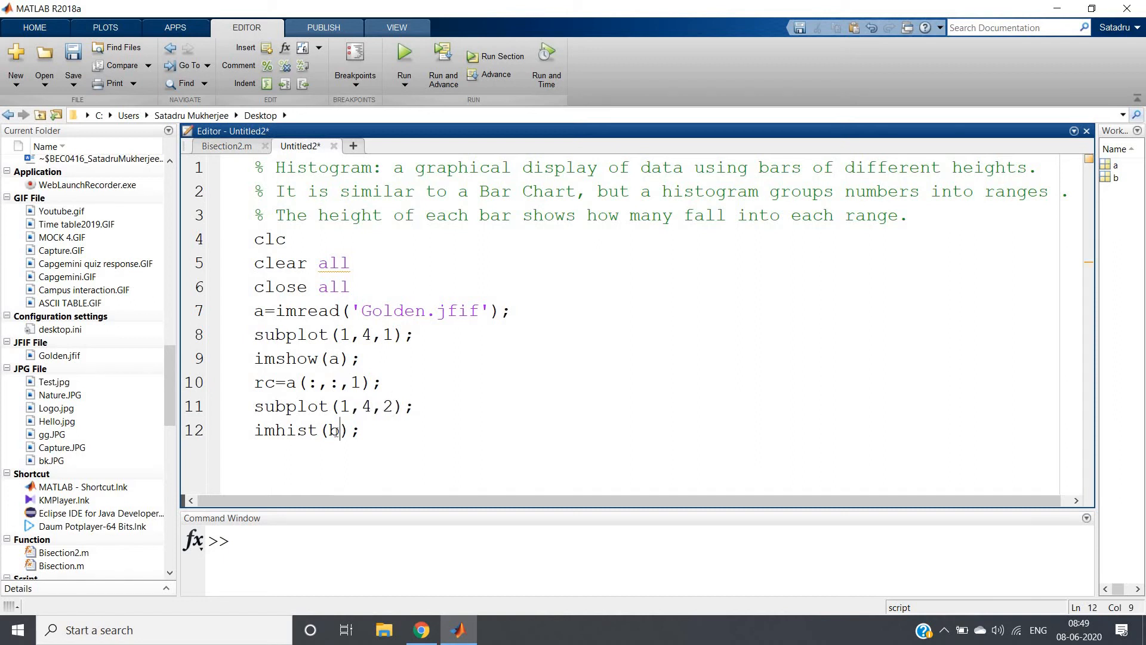
type("rc")
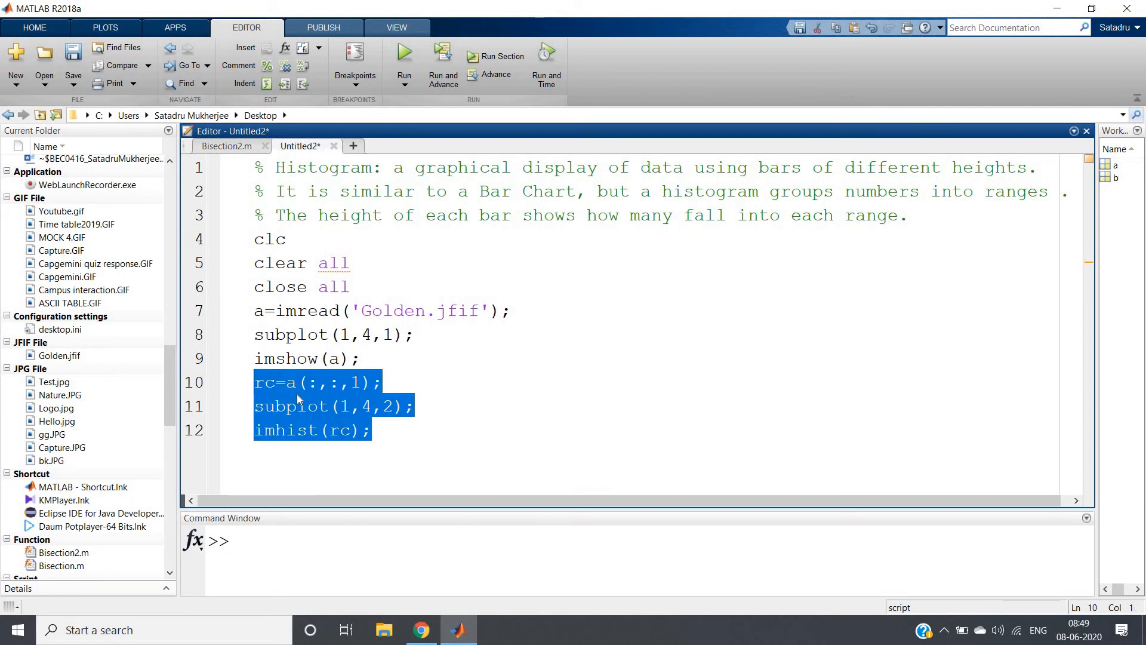
left_click(375, 430)
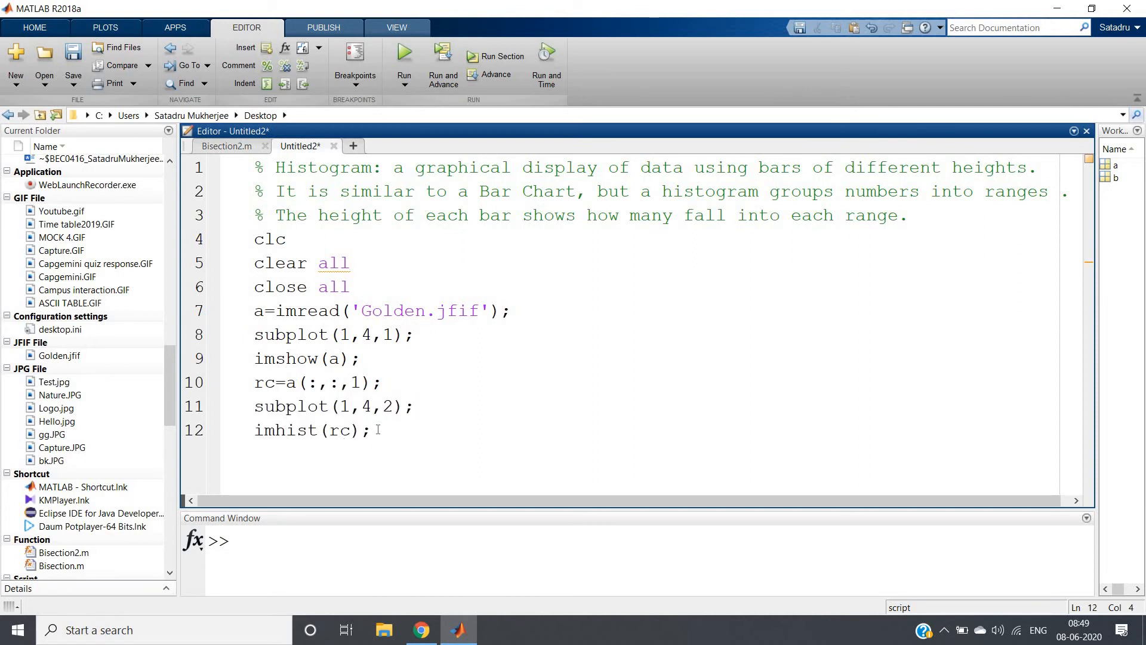
type("rc=a(:,:,1);")
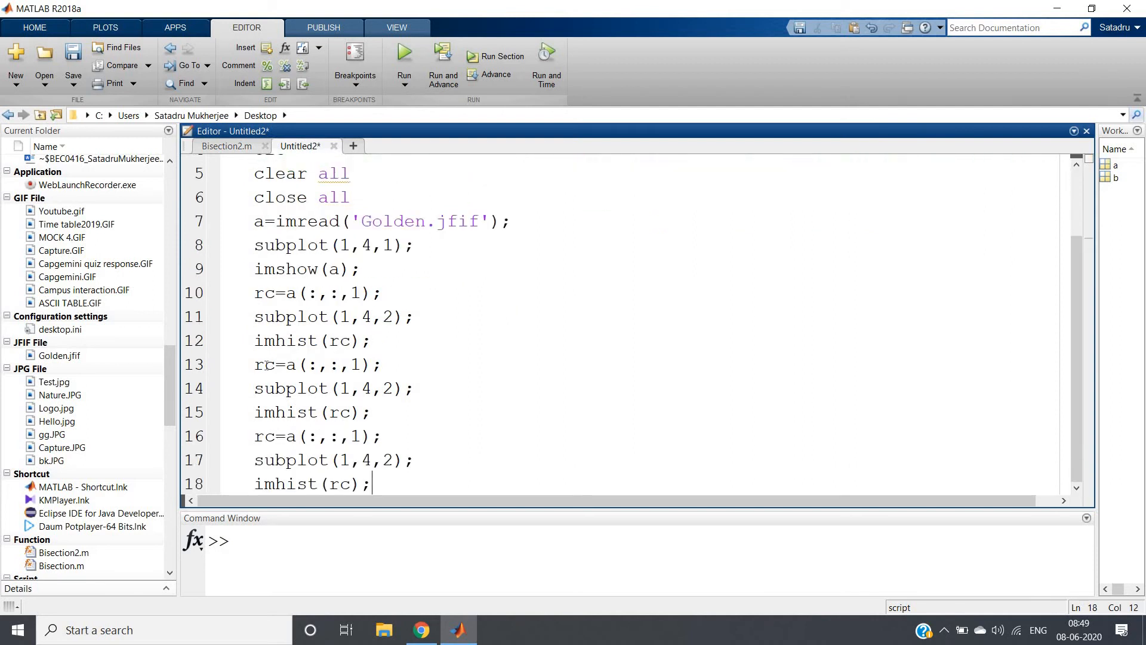
- Edit the copied blocks into gc=a(:,:,2) for panel 3 and hc=a(:,:,3) for panel 4
type("g")
left_click(318, 436)
type("b")
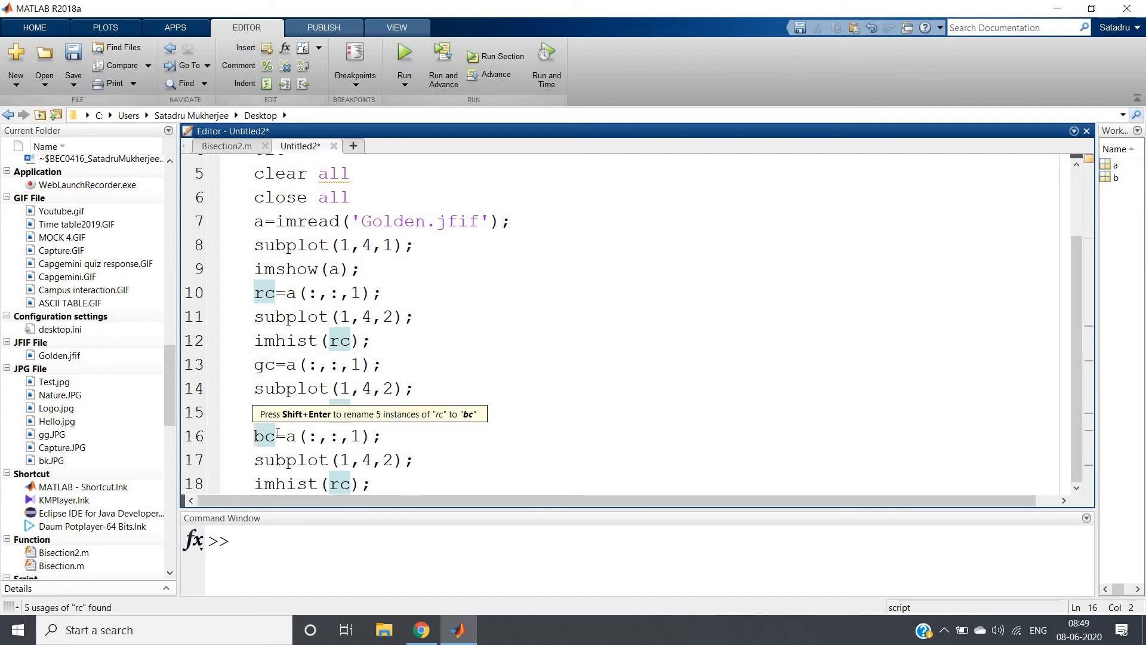
type("h")
left_click(336, 389)
type("3")
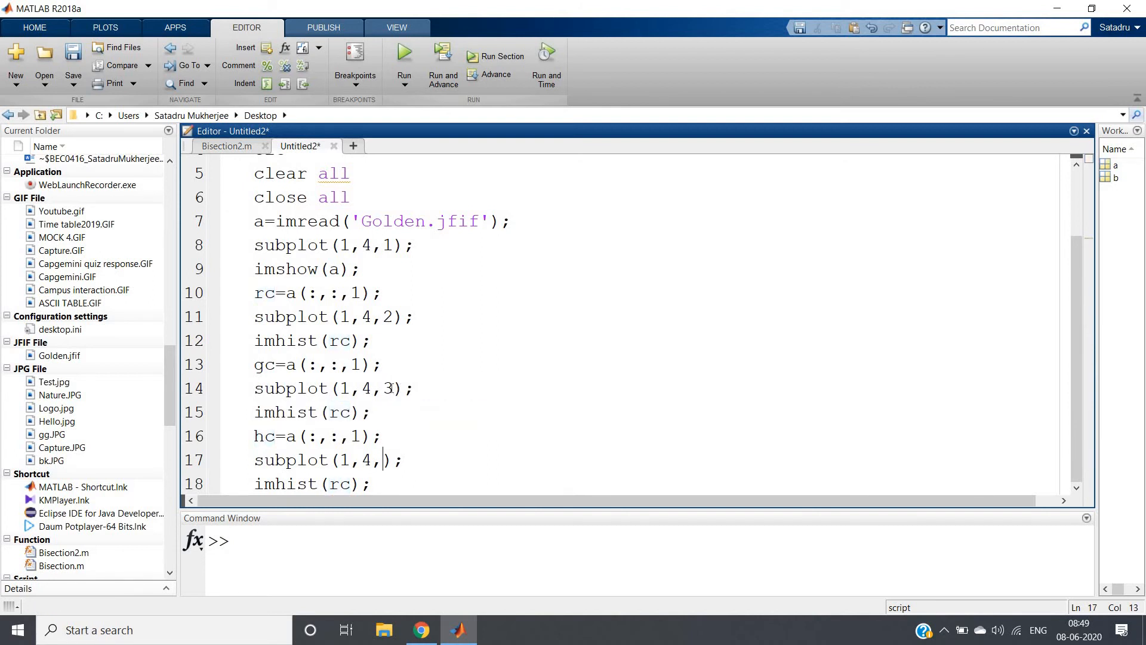
type("4")
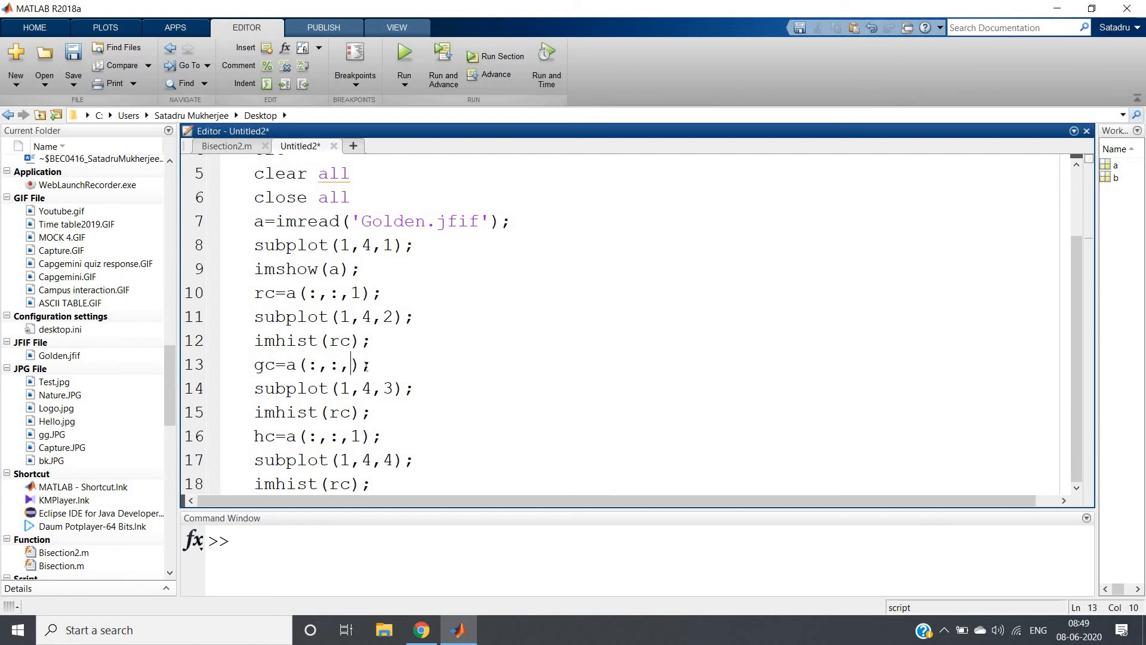
type("2")
left_click(319, 436)
type("3")
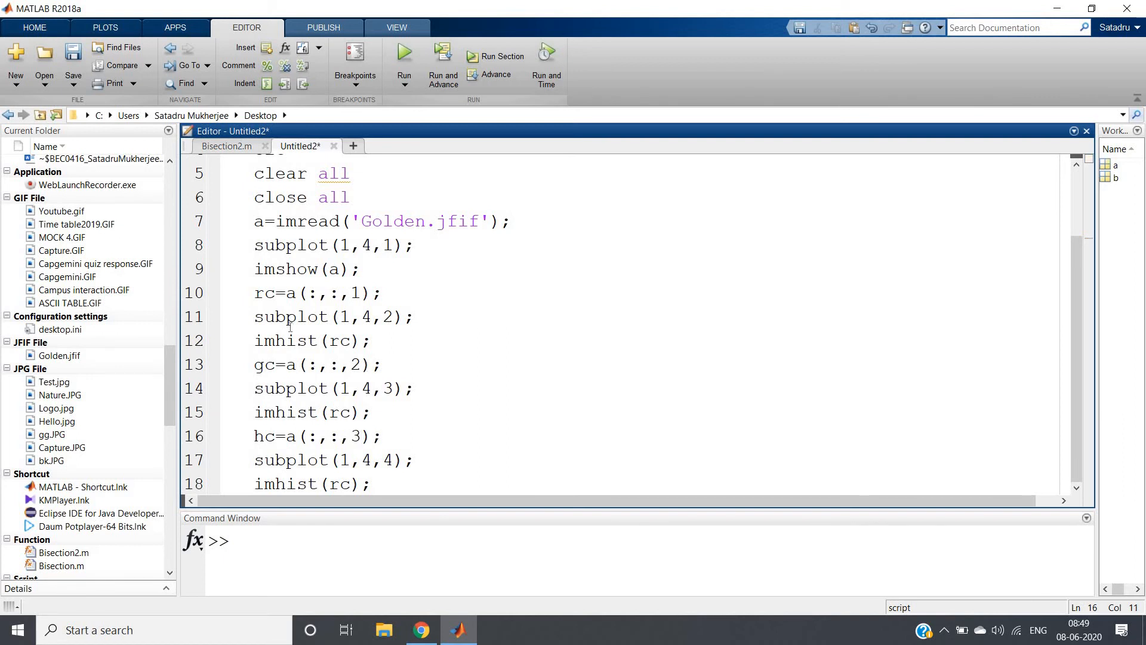
triple_click(317, 292)
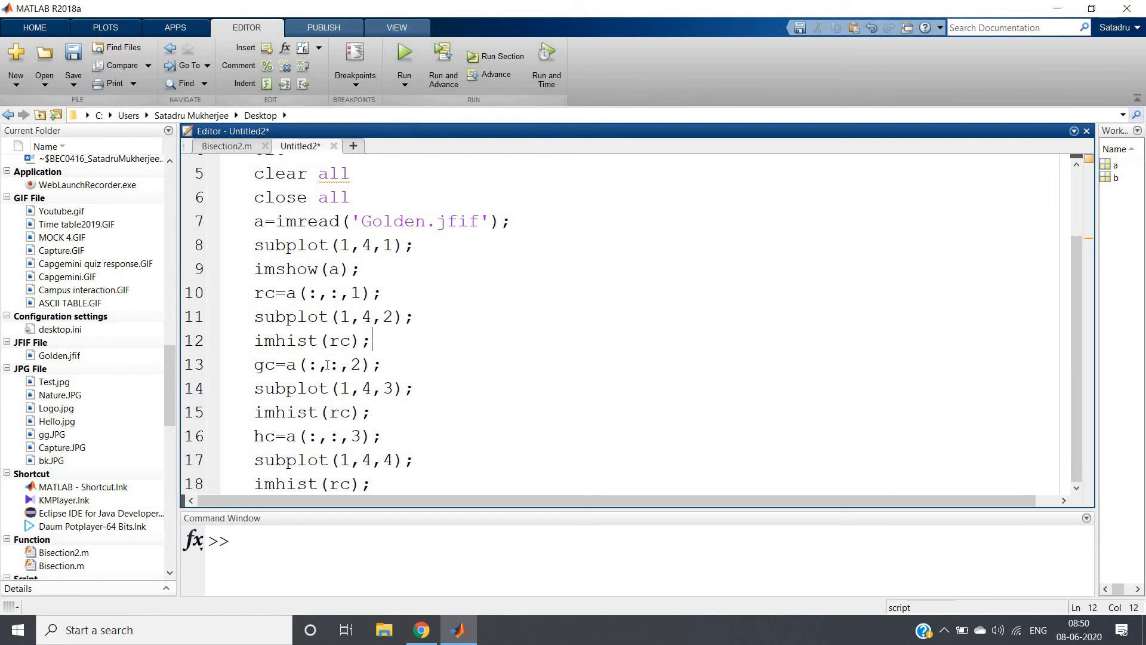
left_click(353, 364)
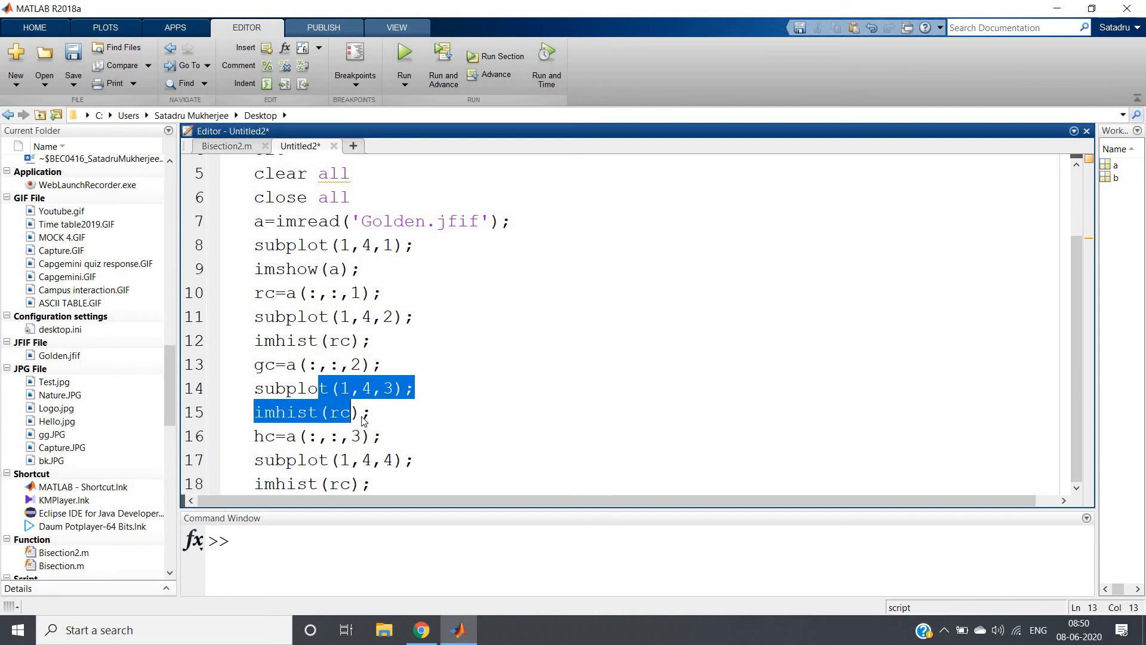
left_click(337, 413)
type("g")
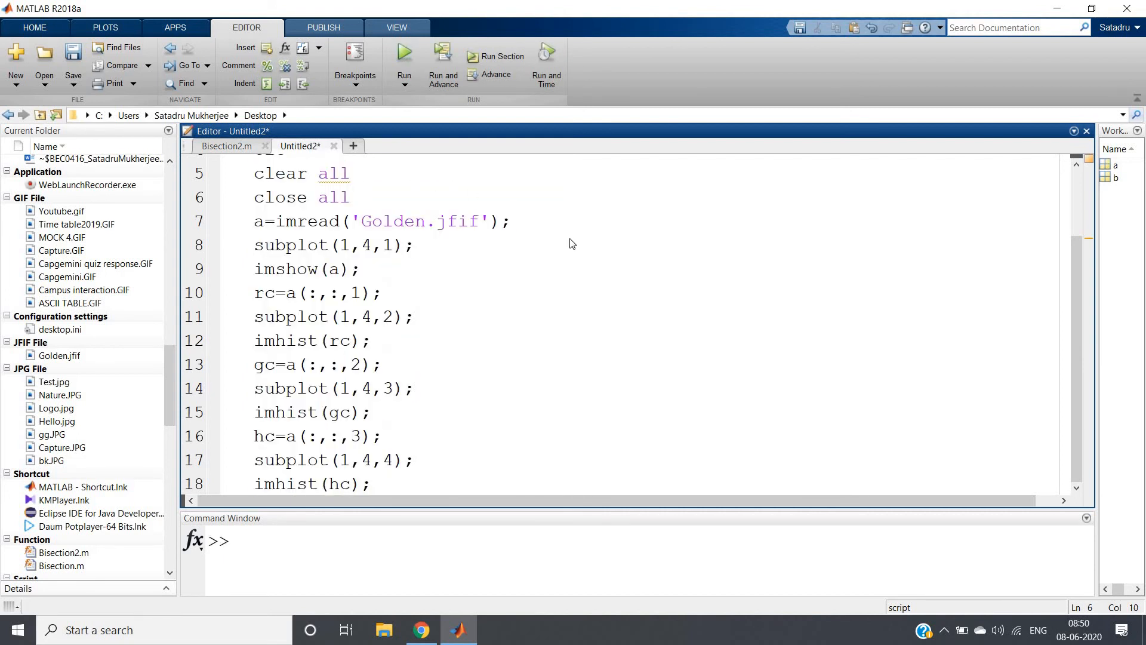
- Run the script and maximize Figure 1 with the dog image and RGB histograms
left_click(403, 51)
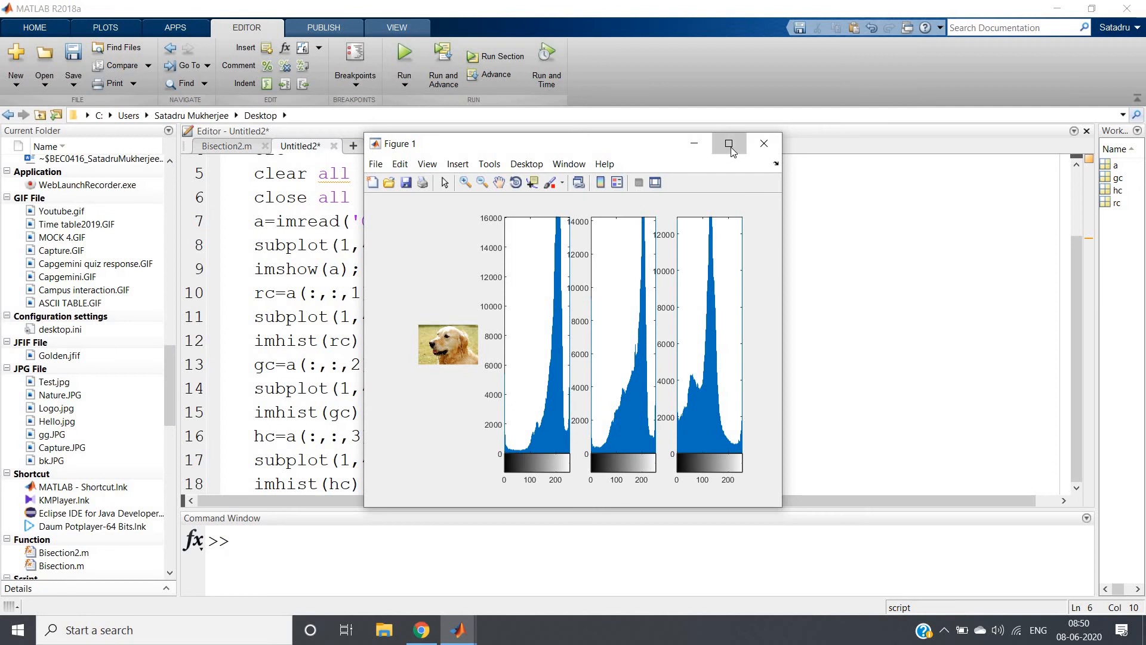
left_click(729, 144)
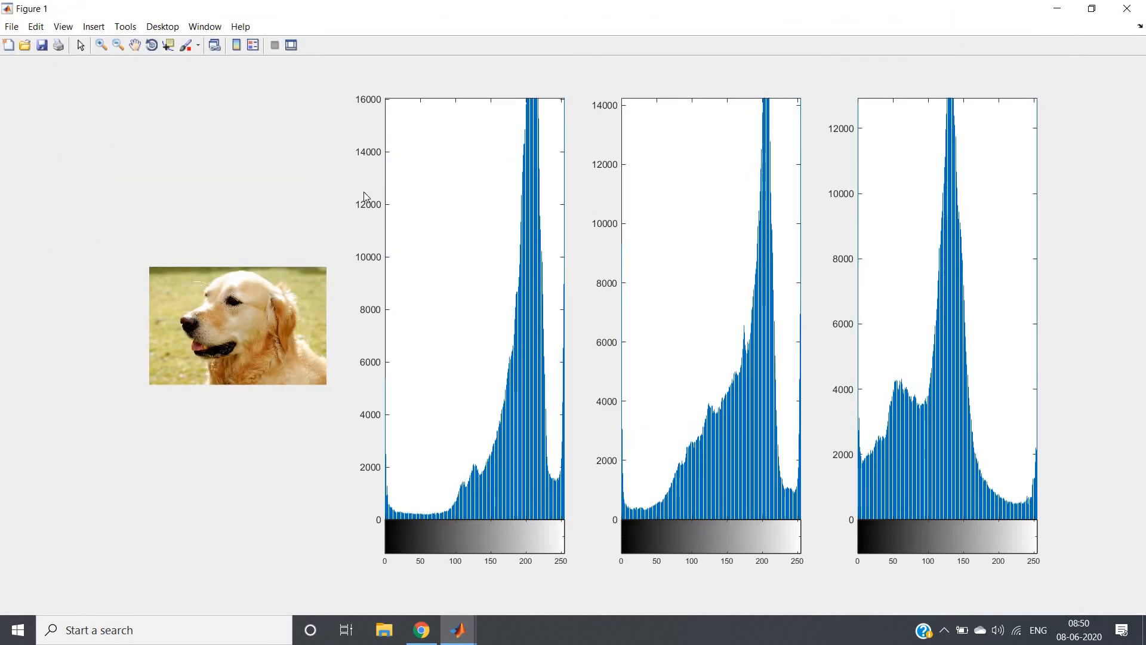
mouse_move(470, 335)
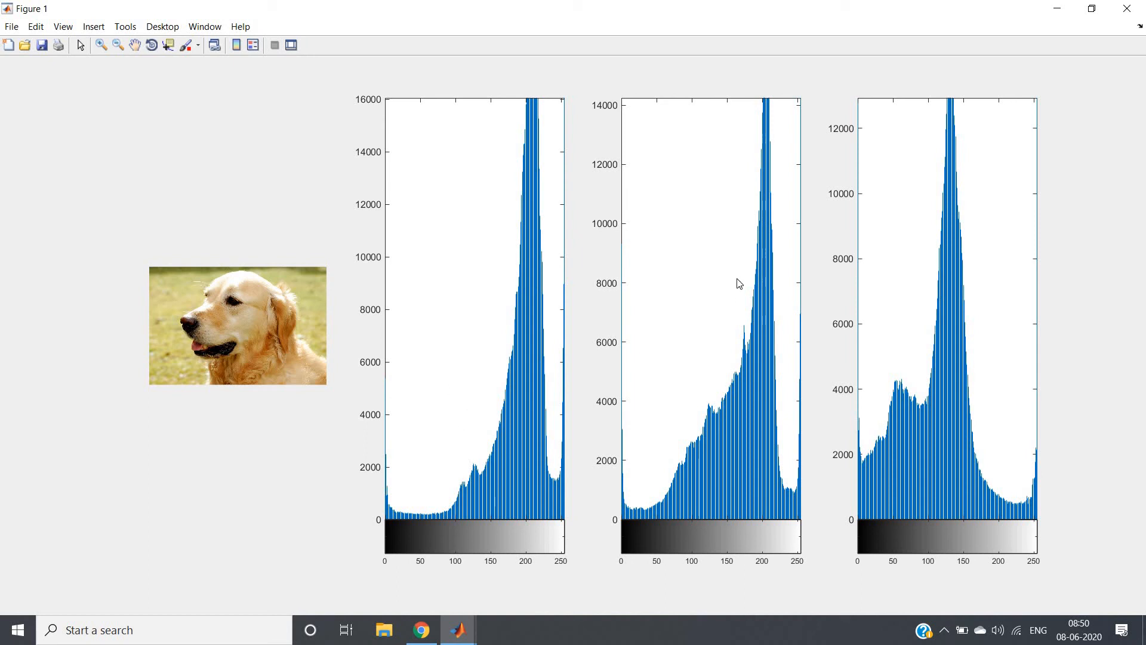
mouse_move(984, 439)
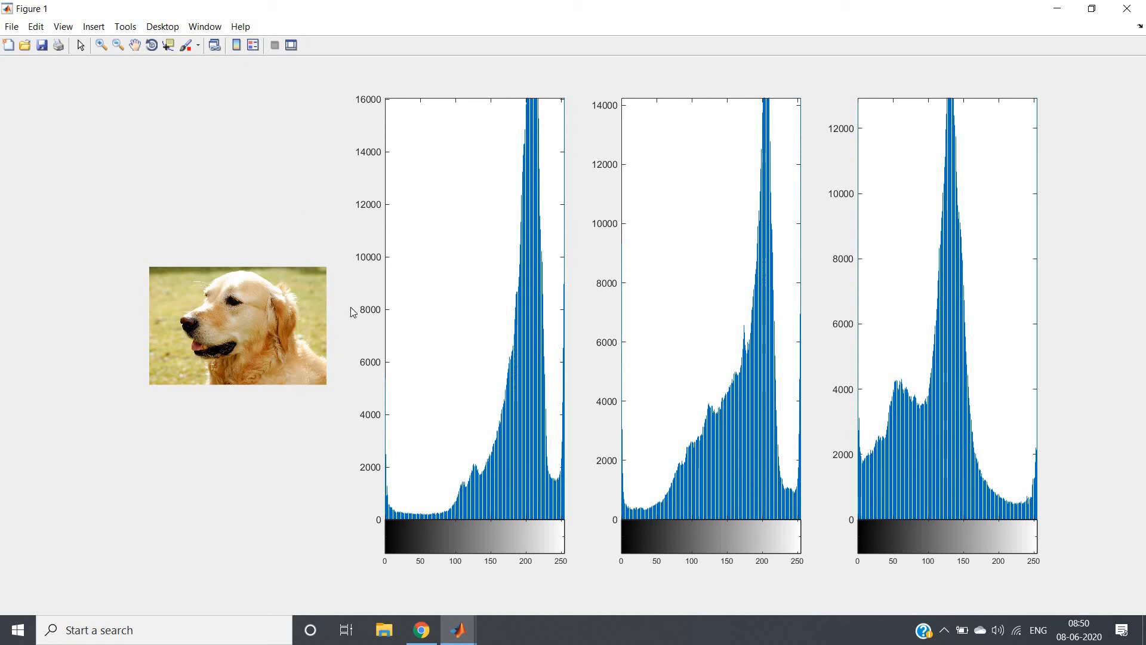
mouse_move(580, 366)
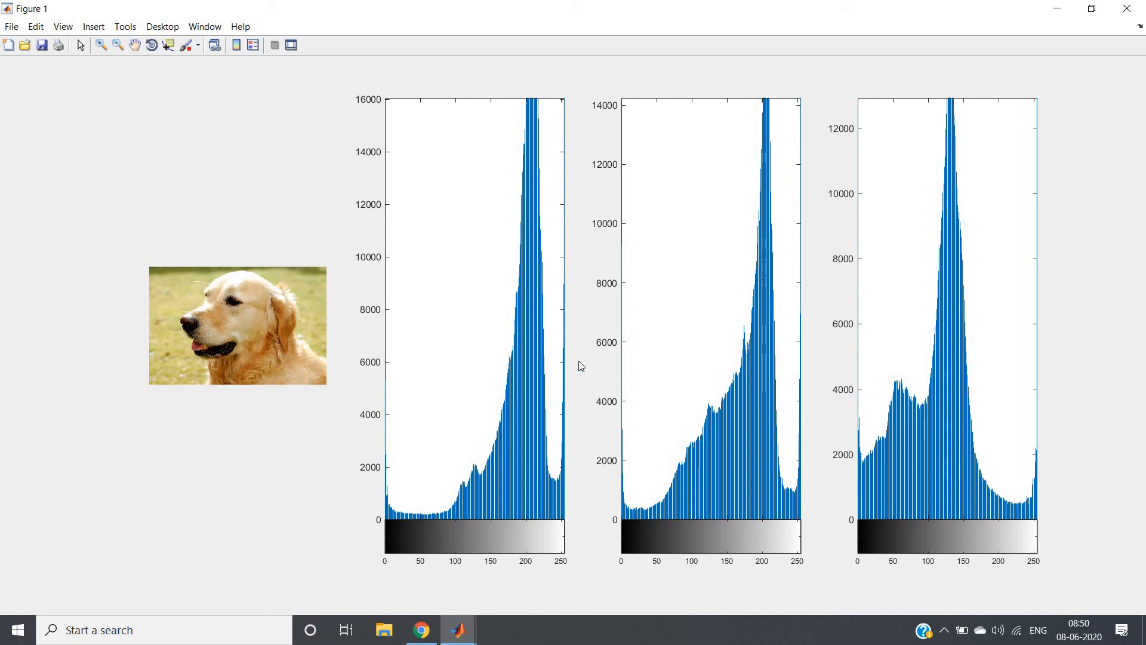
mouse_move(570, 507)
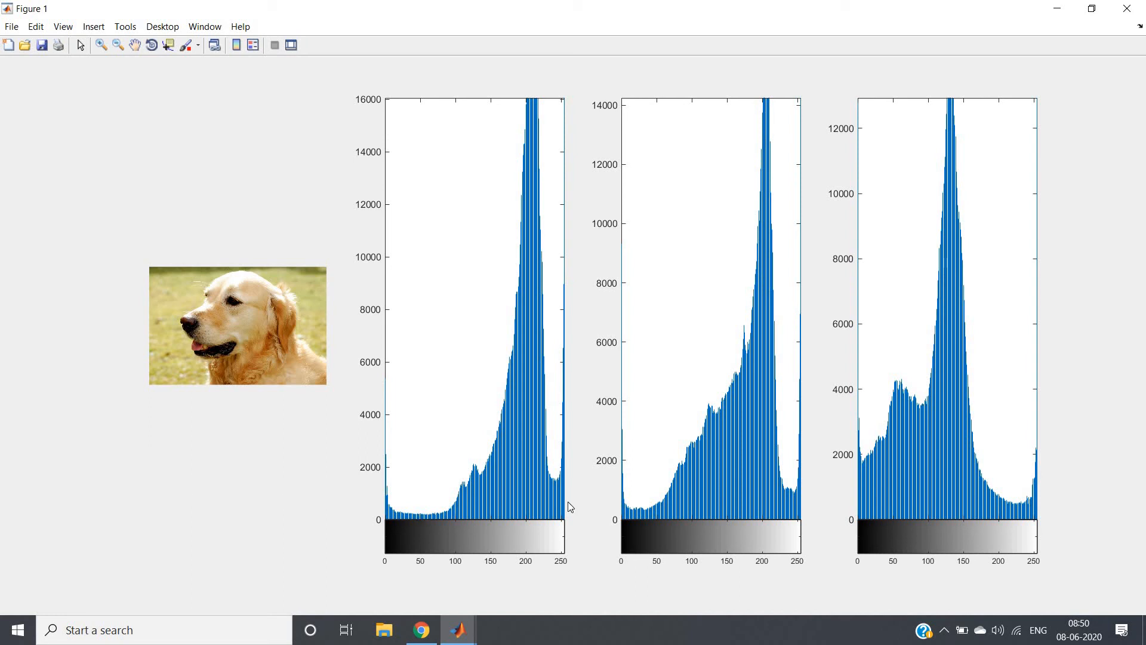
mouse_move(735, 429)
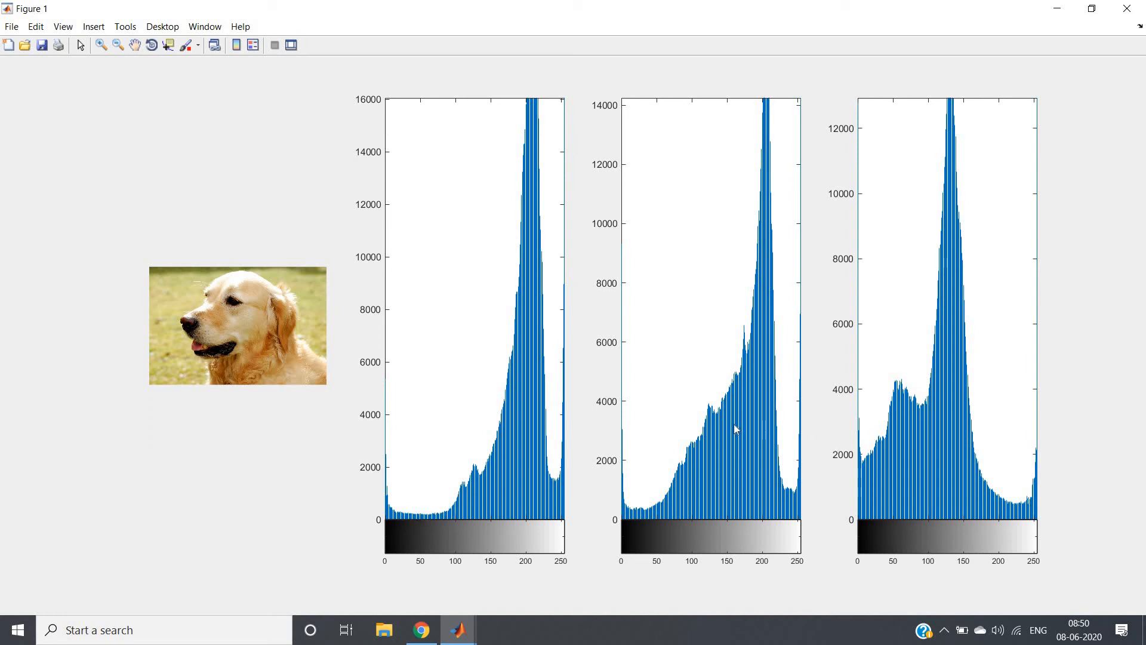